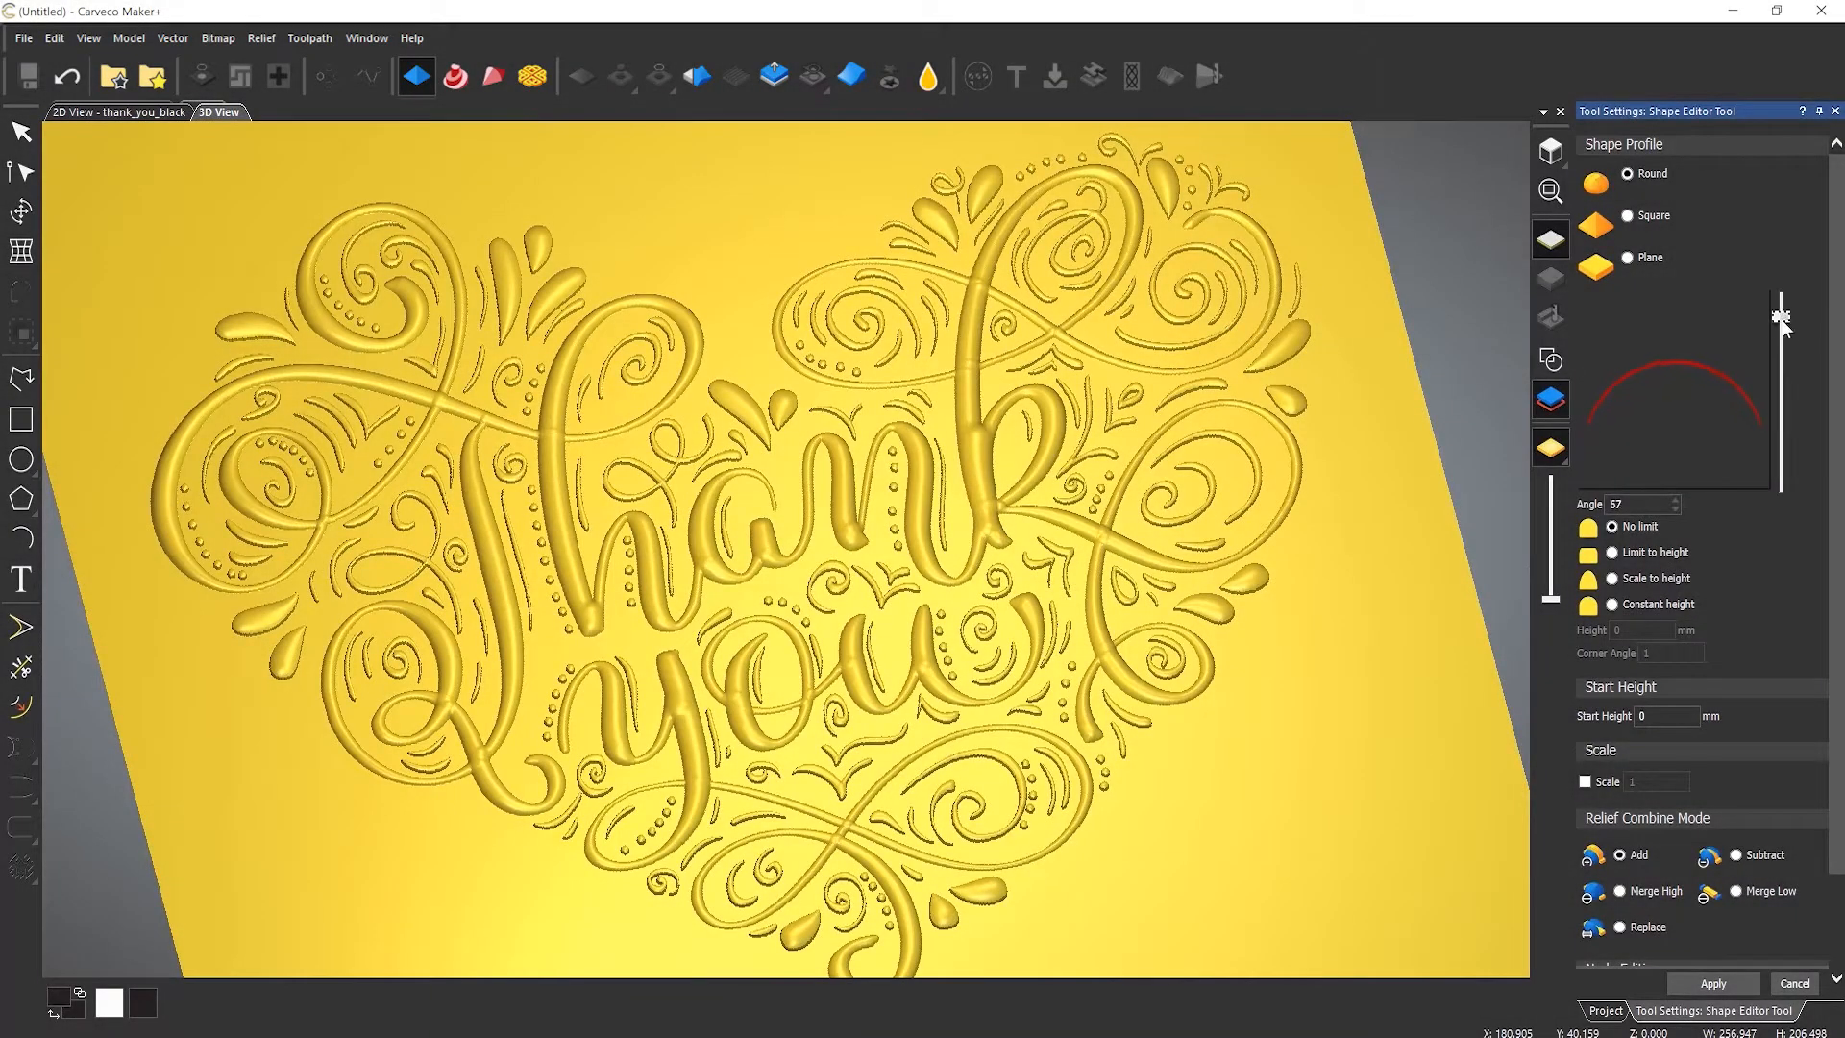
Step: Apply a Round profile to raise the heart-shaped thank-you lettering as a rounded relief
left_click(1628, 216)
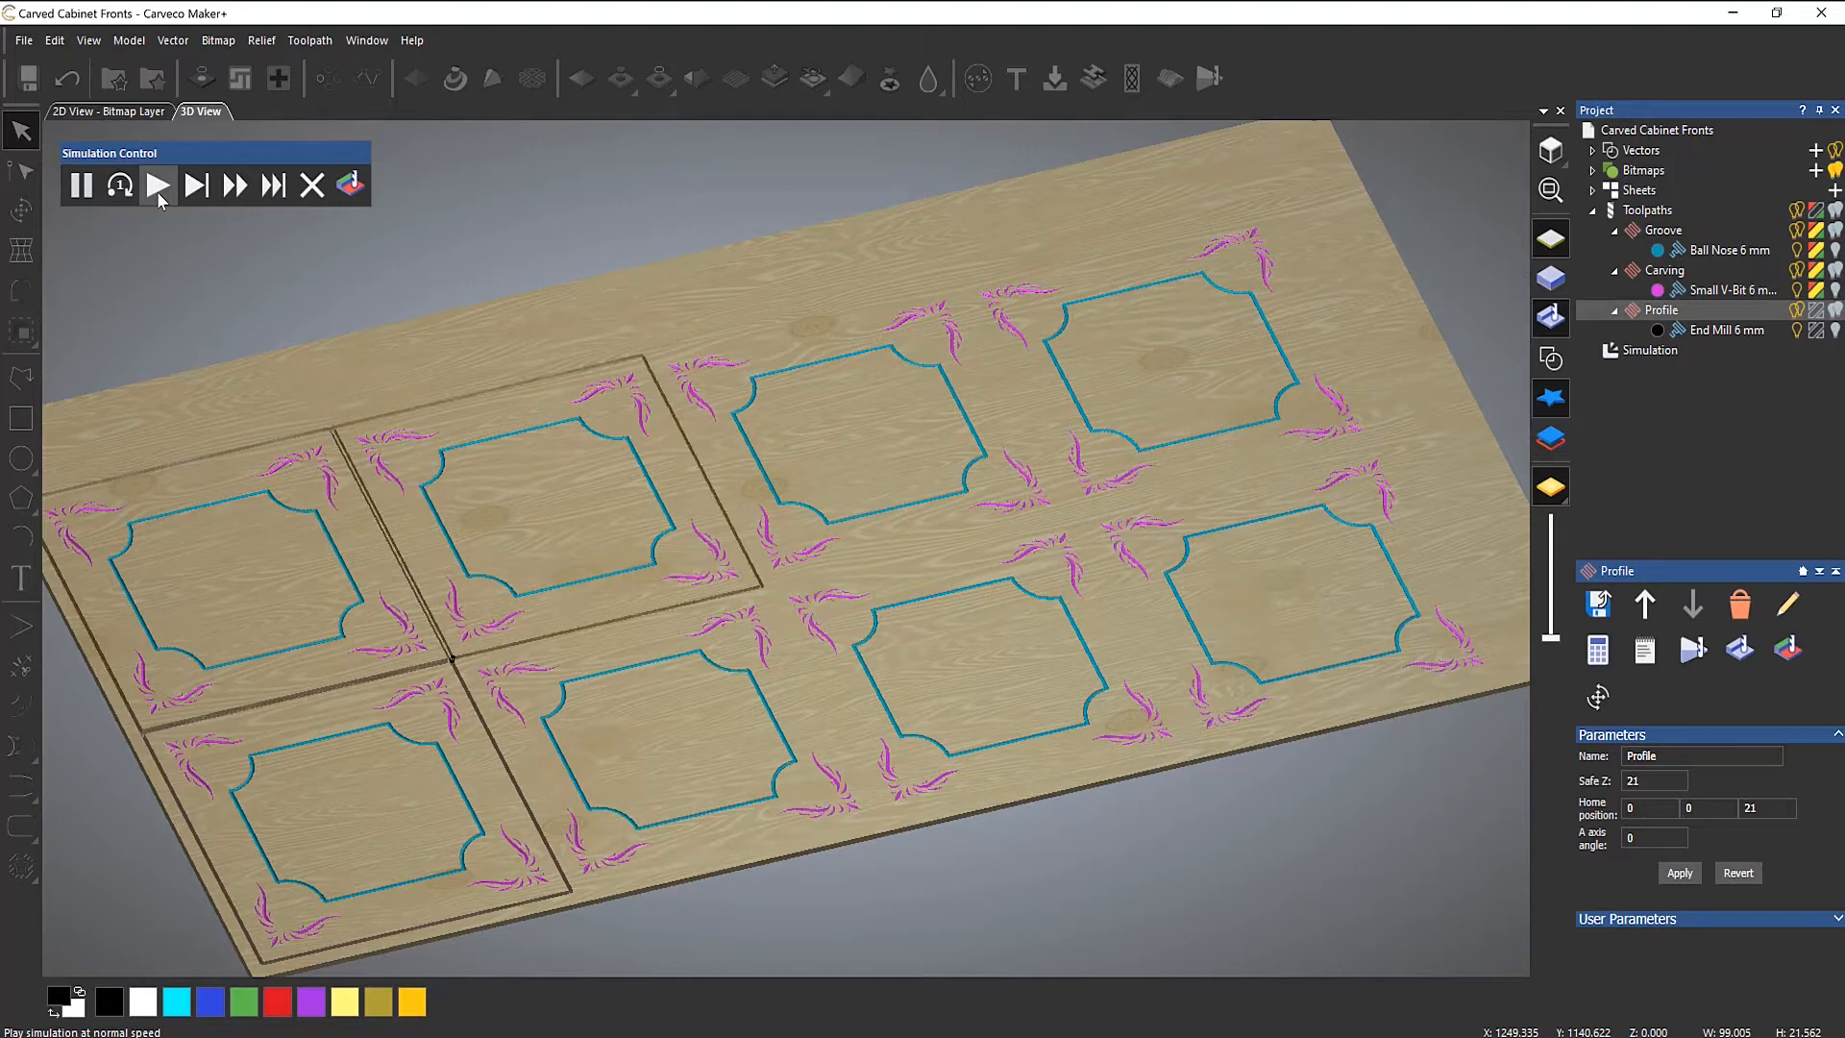
Step: Play the machining simulation of the cabinet front toolpaths at normal speed
left_click(155, 184)
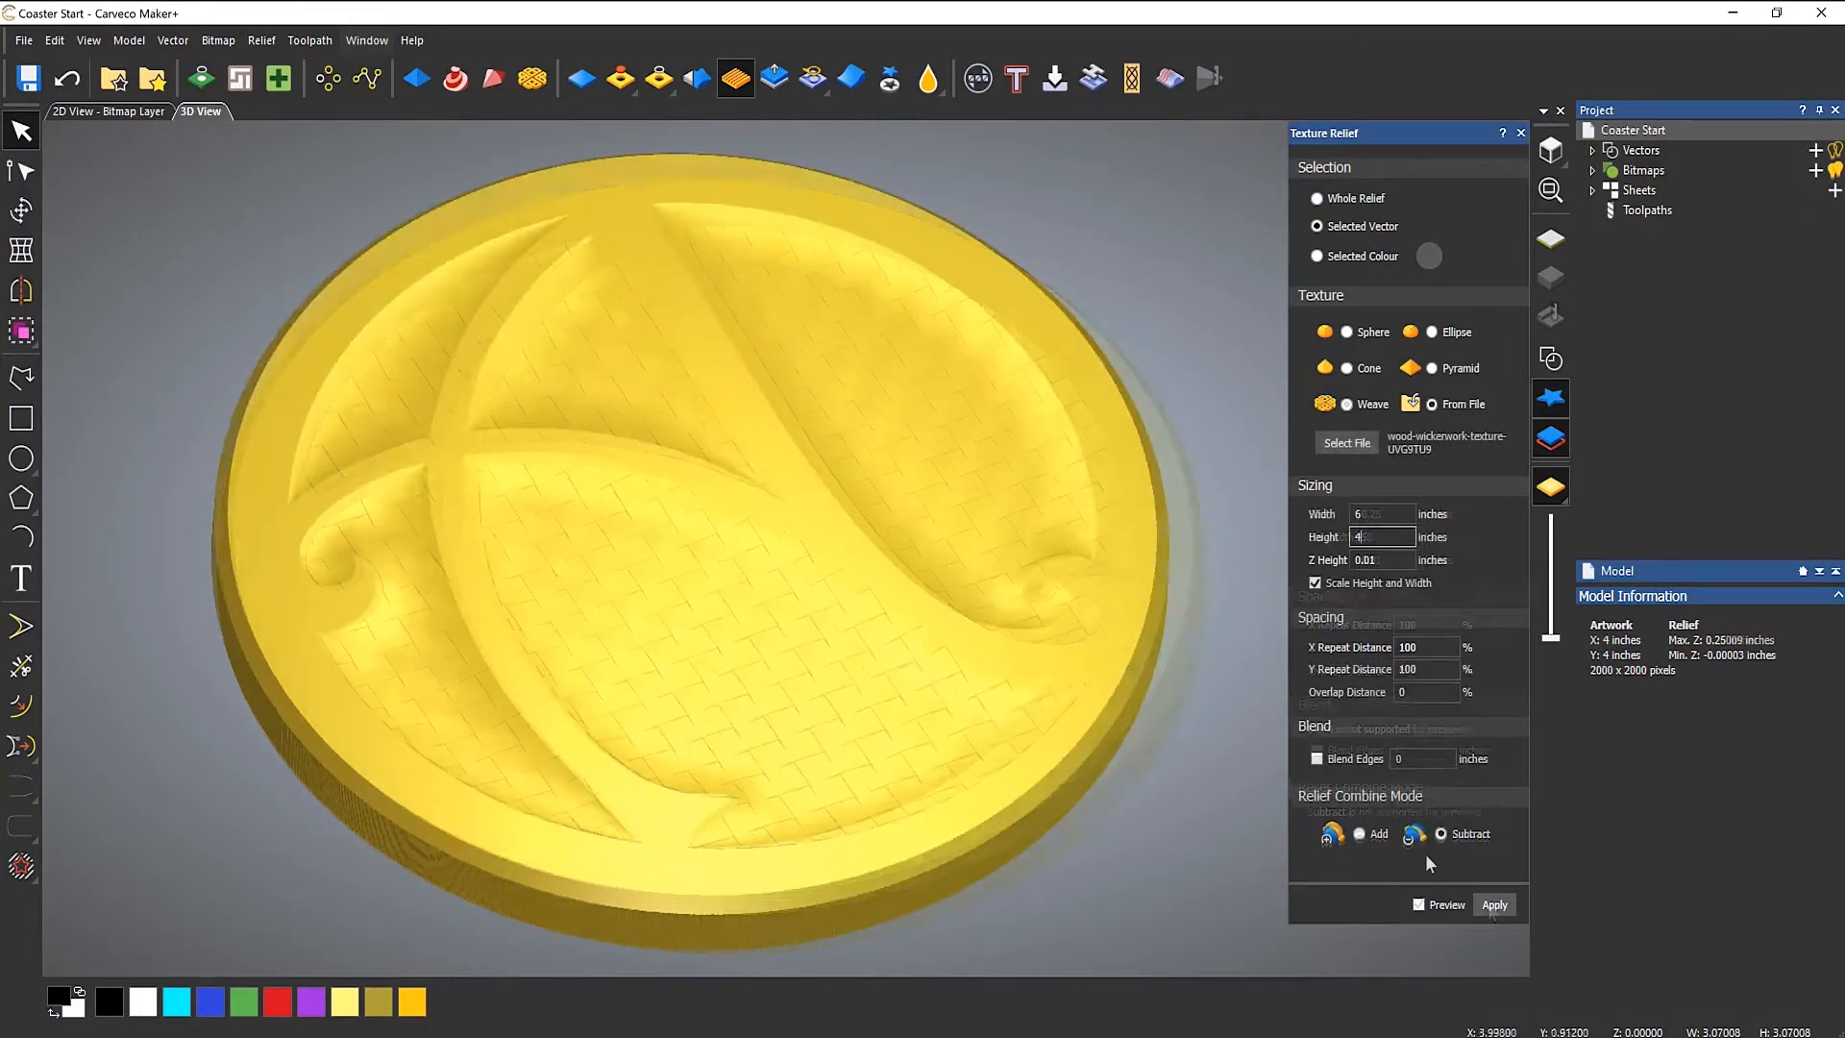
Step: Apply the From File texture to the selected vector in Subtract mode, recessing the coaster background
left_click(1495, 906)
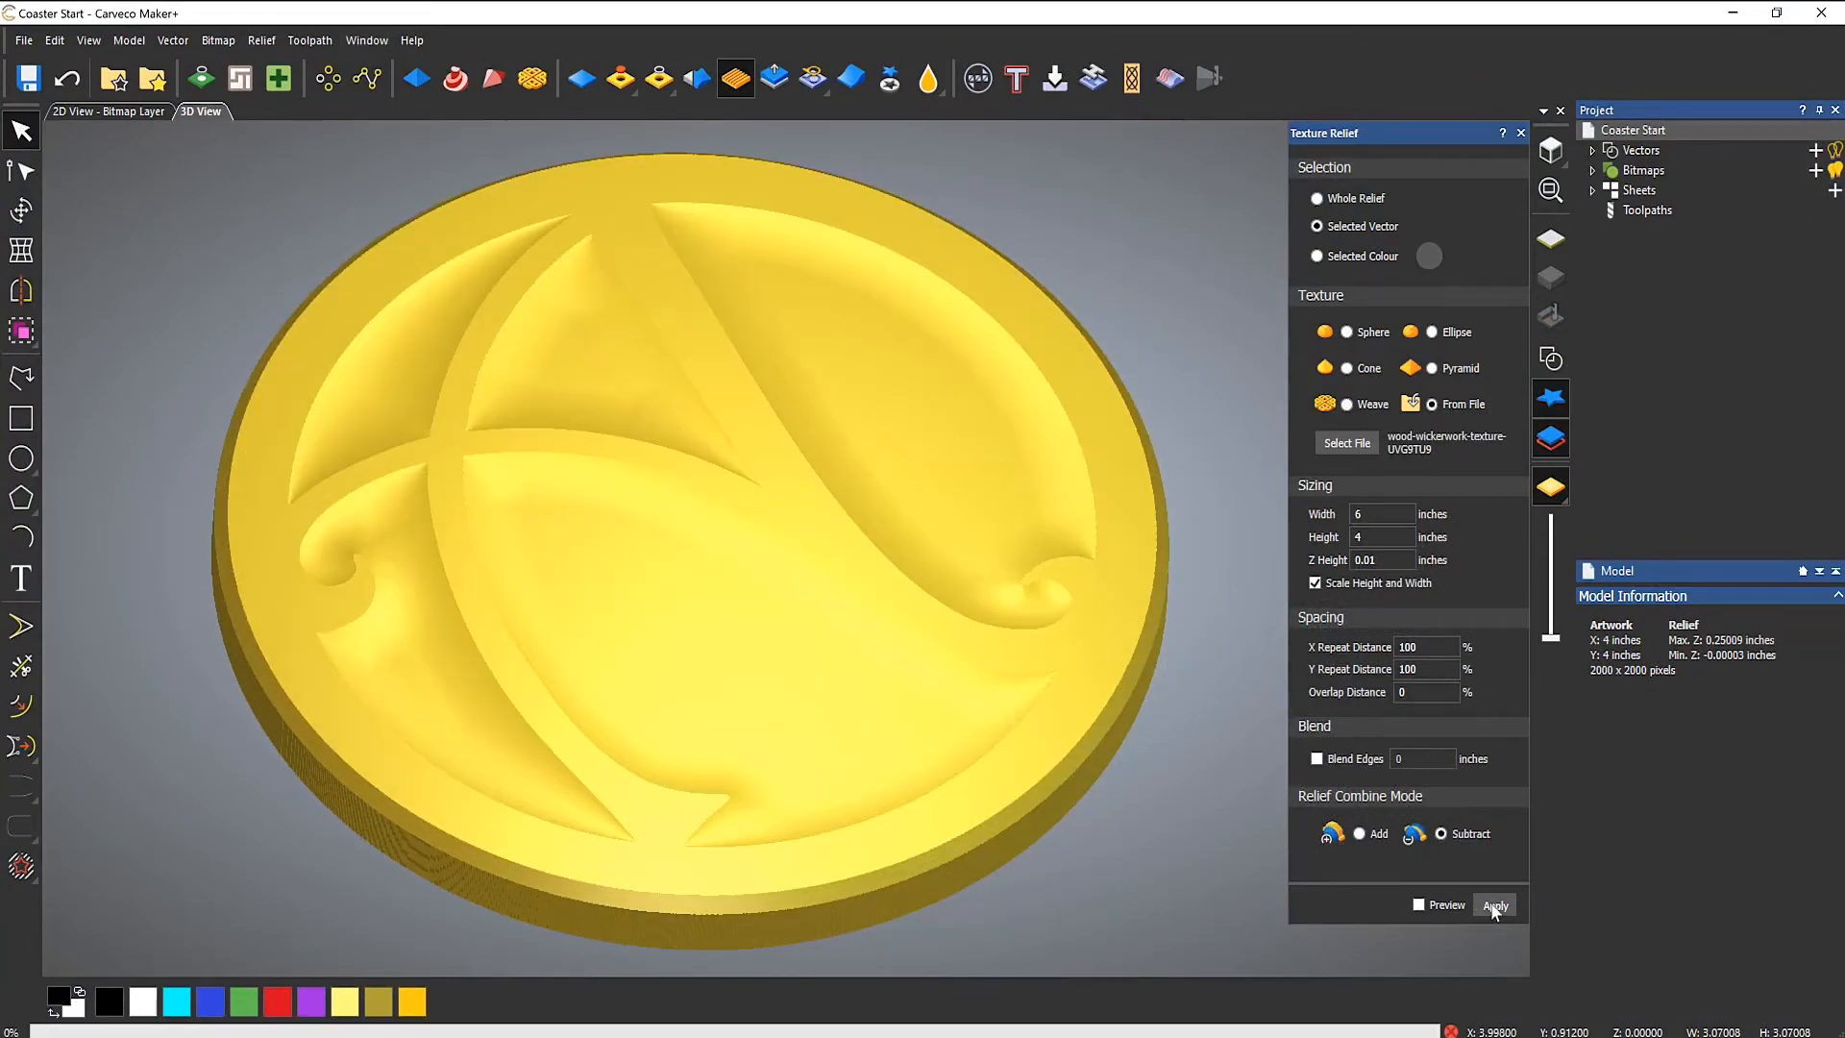
left_click(1496, 903)
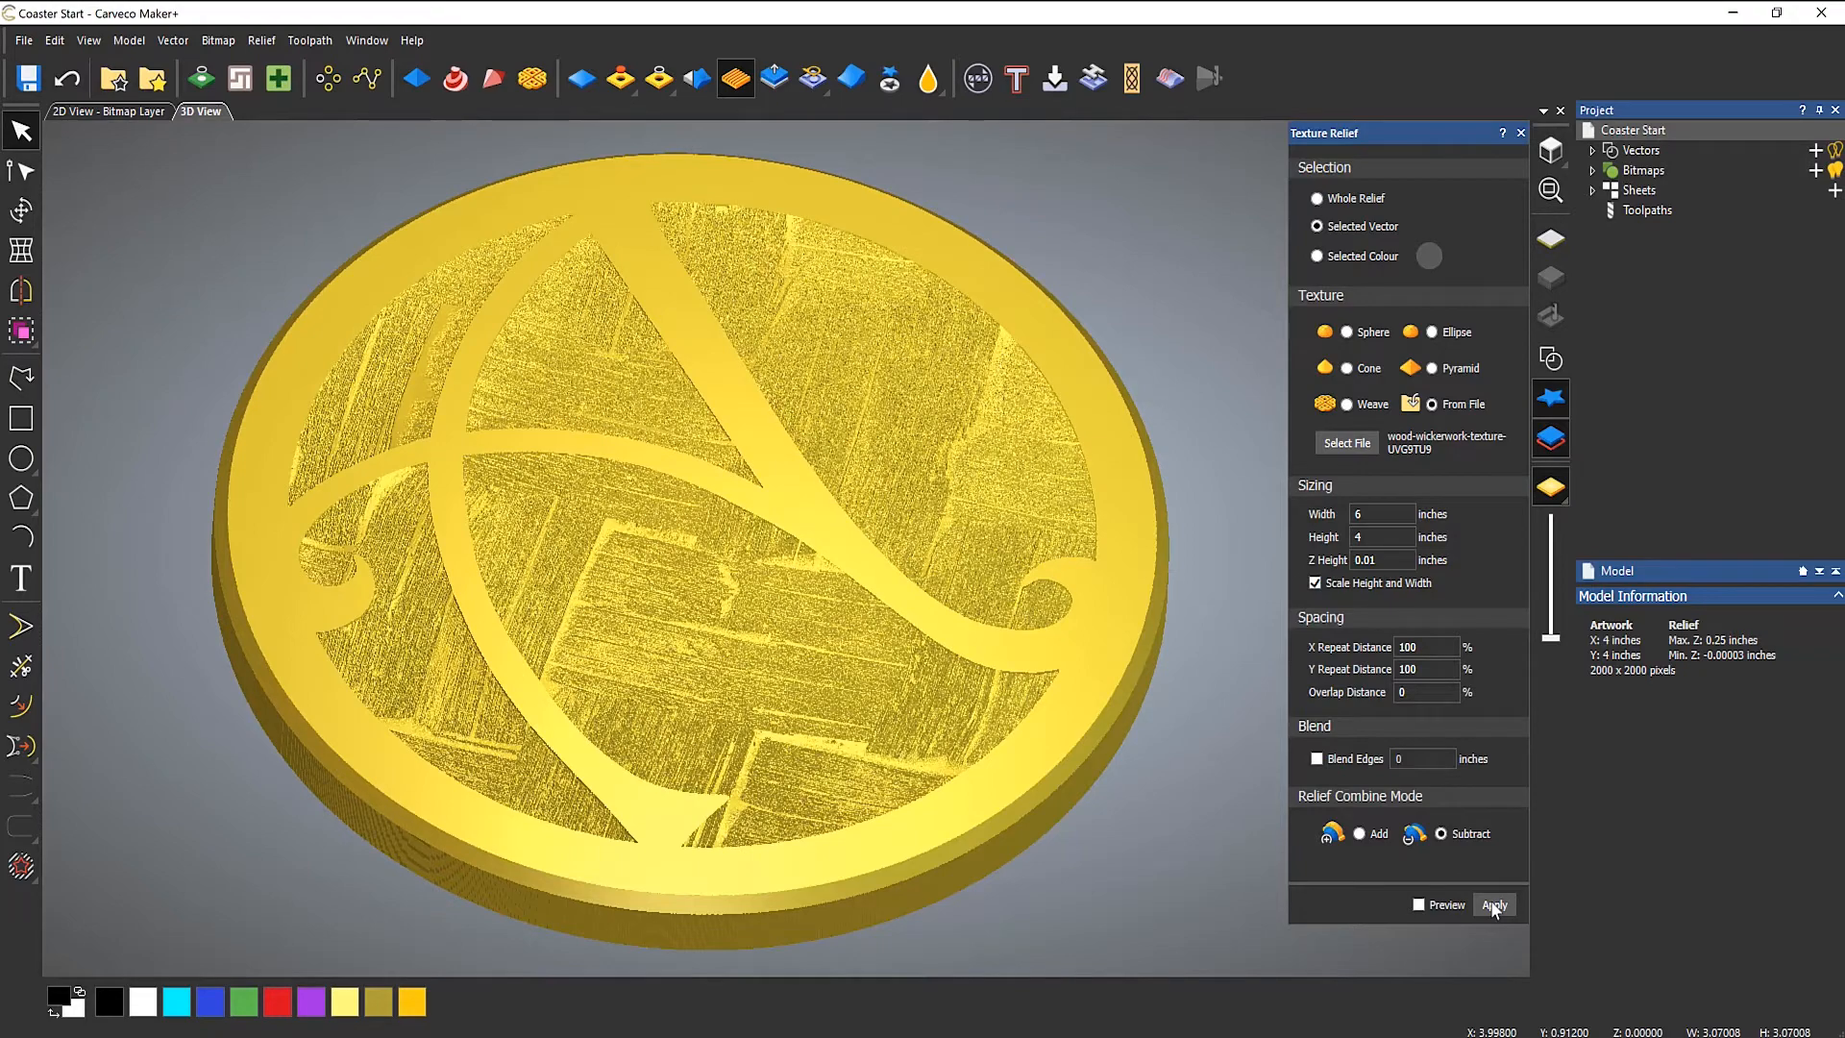
left_click(1493, 906)
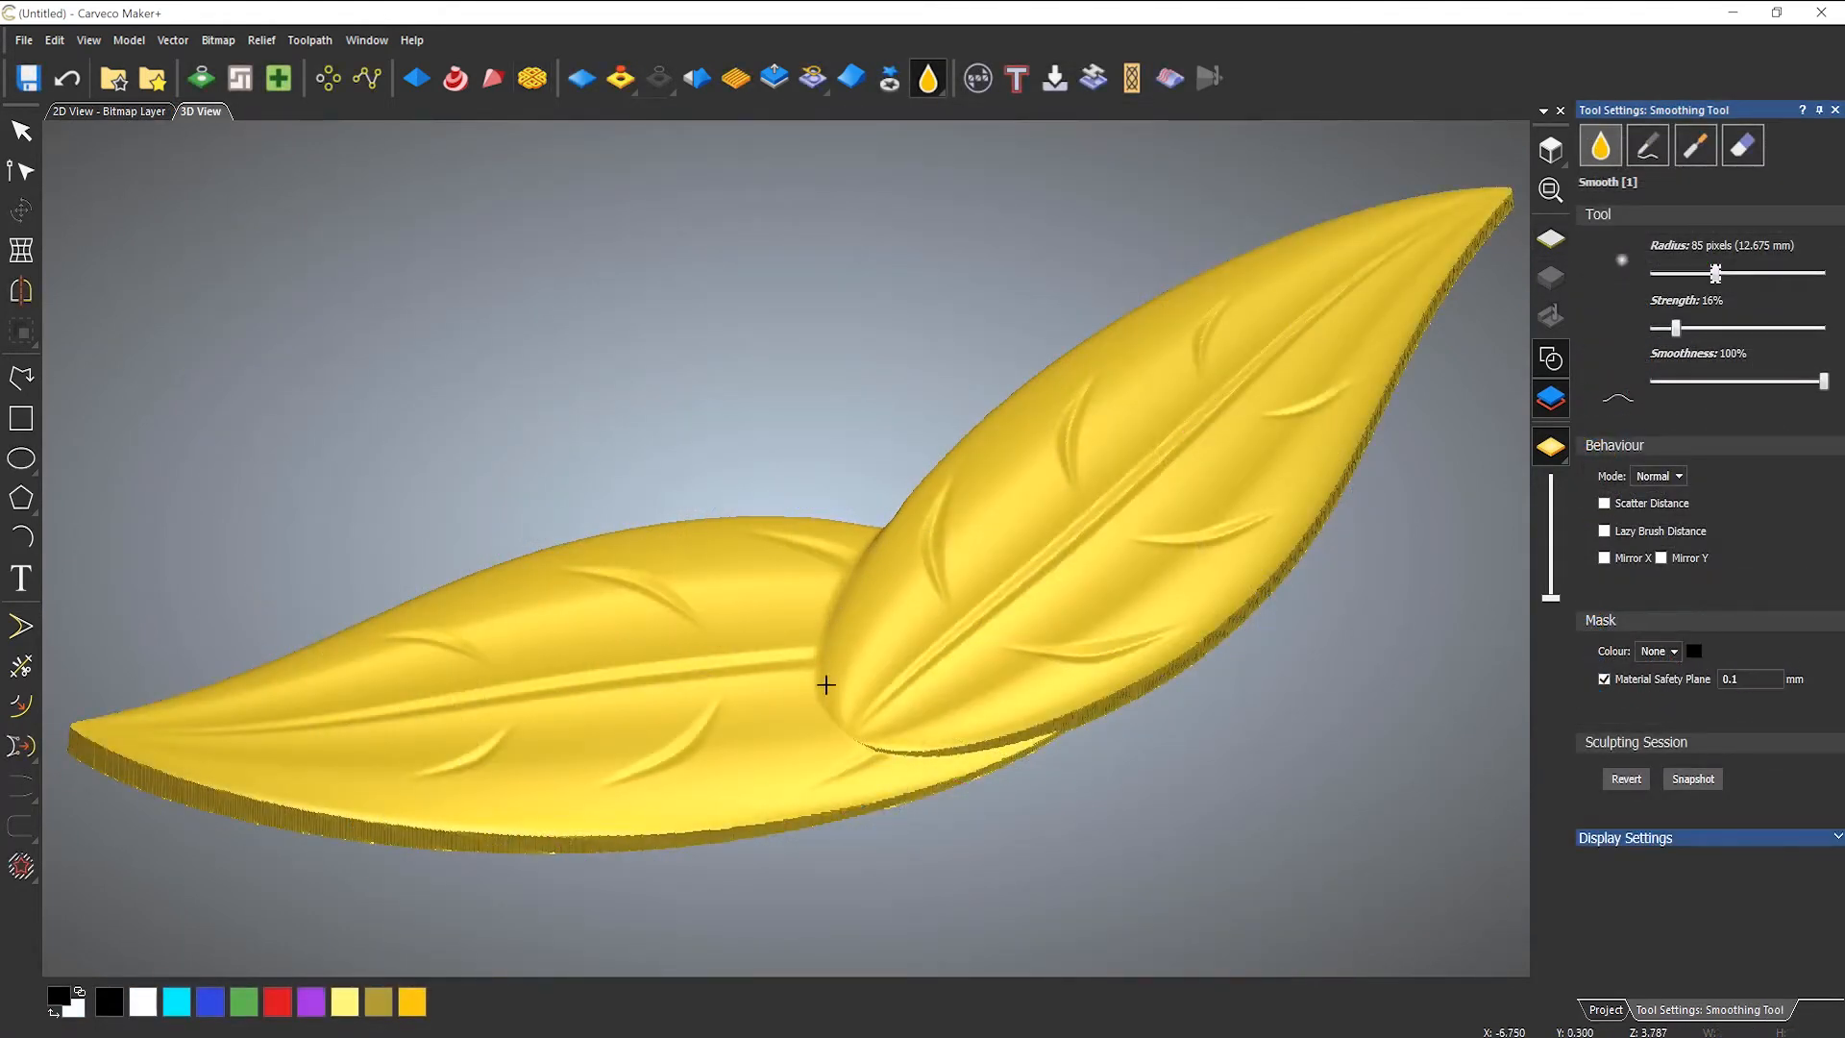
Step: Smooth the relief where the two veined leaves overlap
left_click(1744, 144)
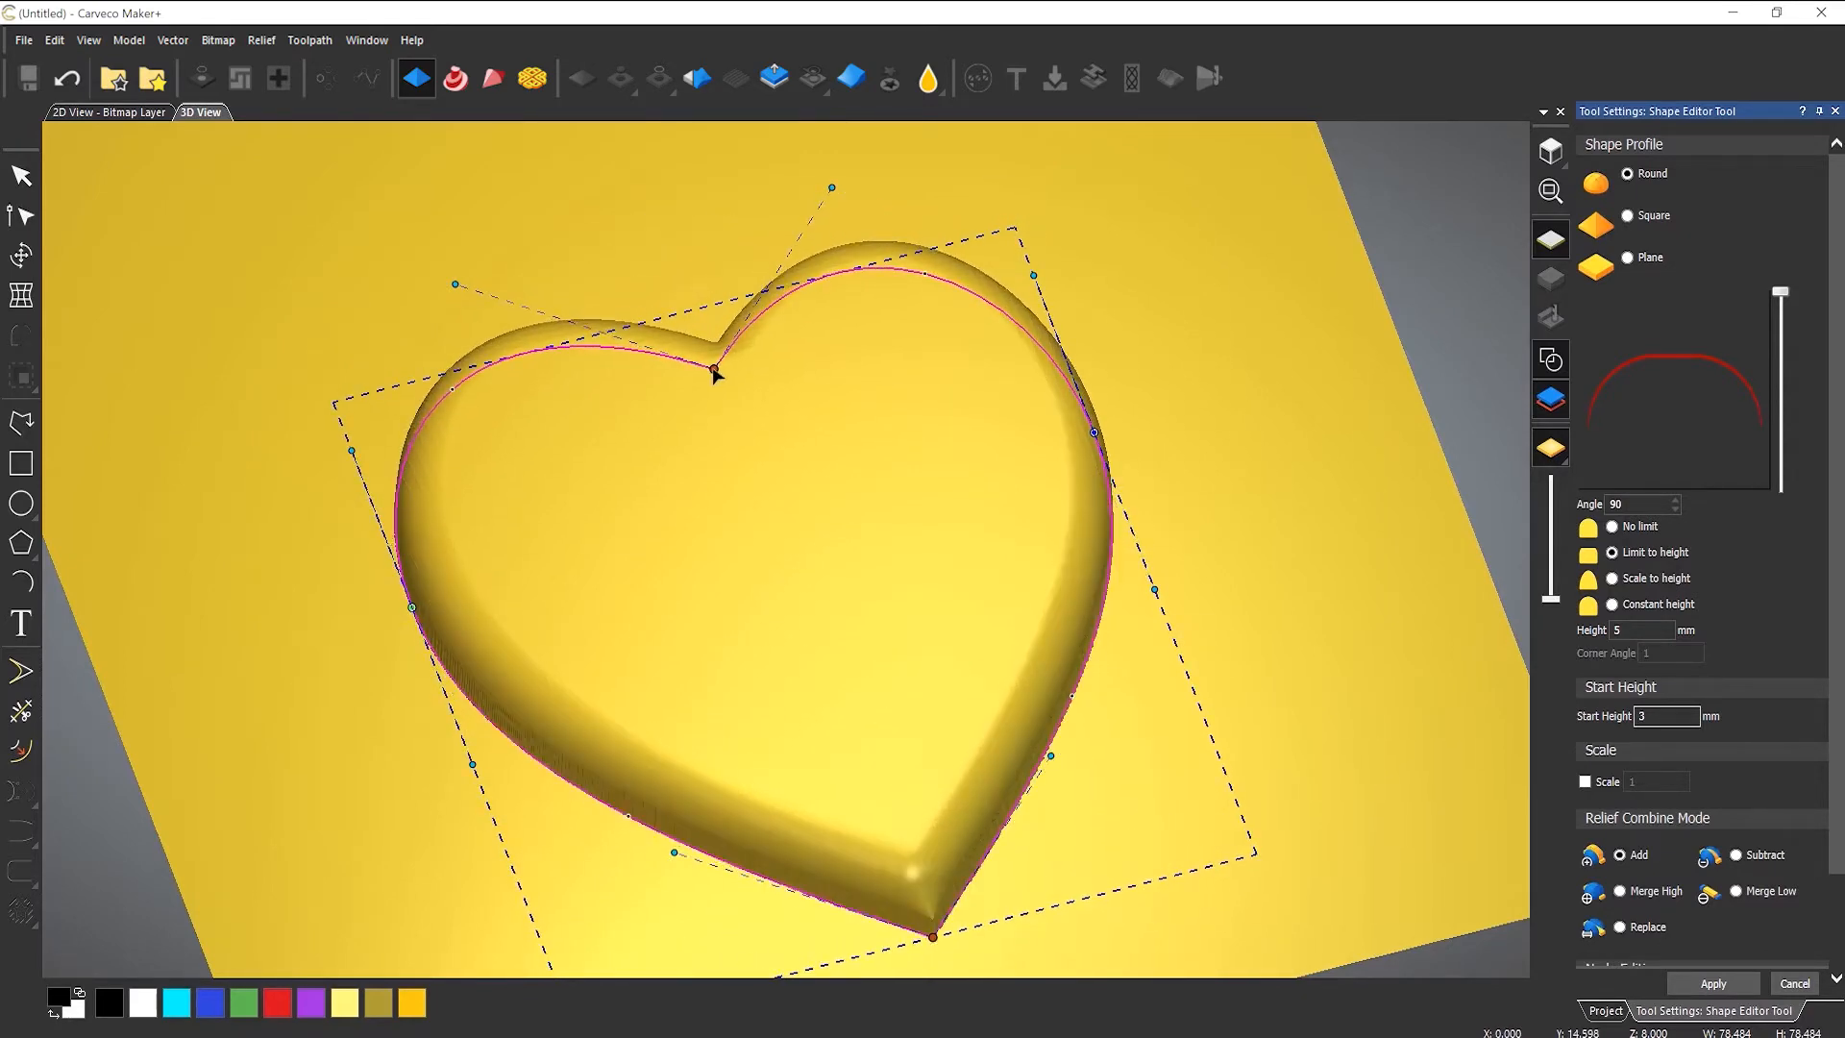
mouse_move(1048, 755)
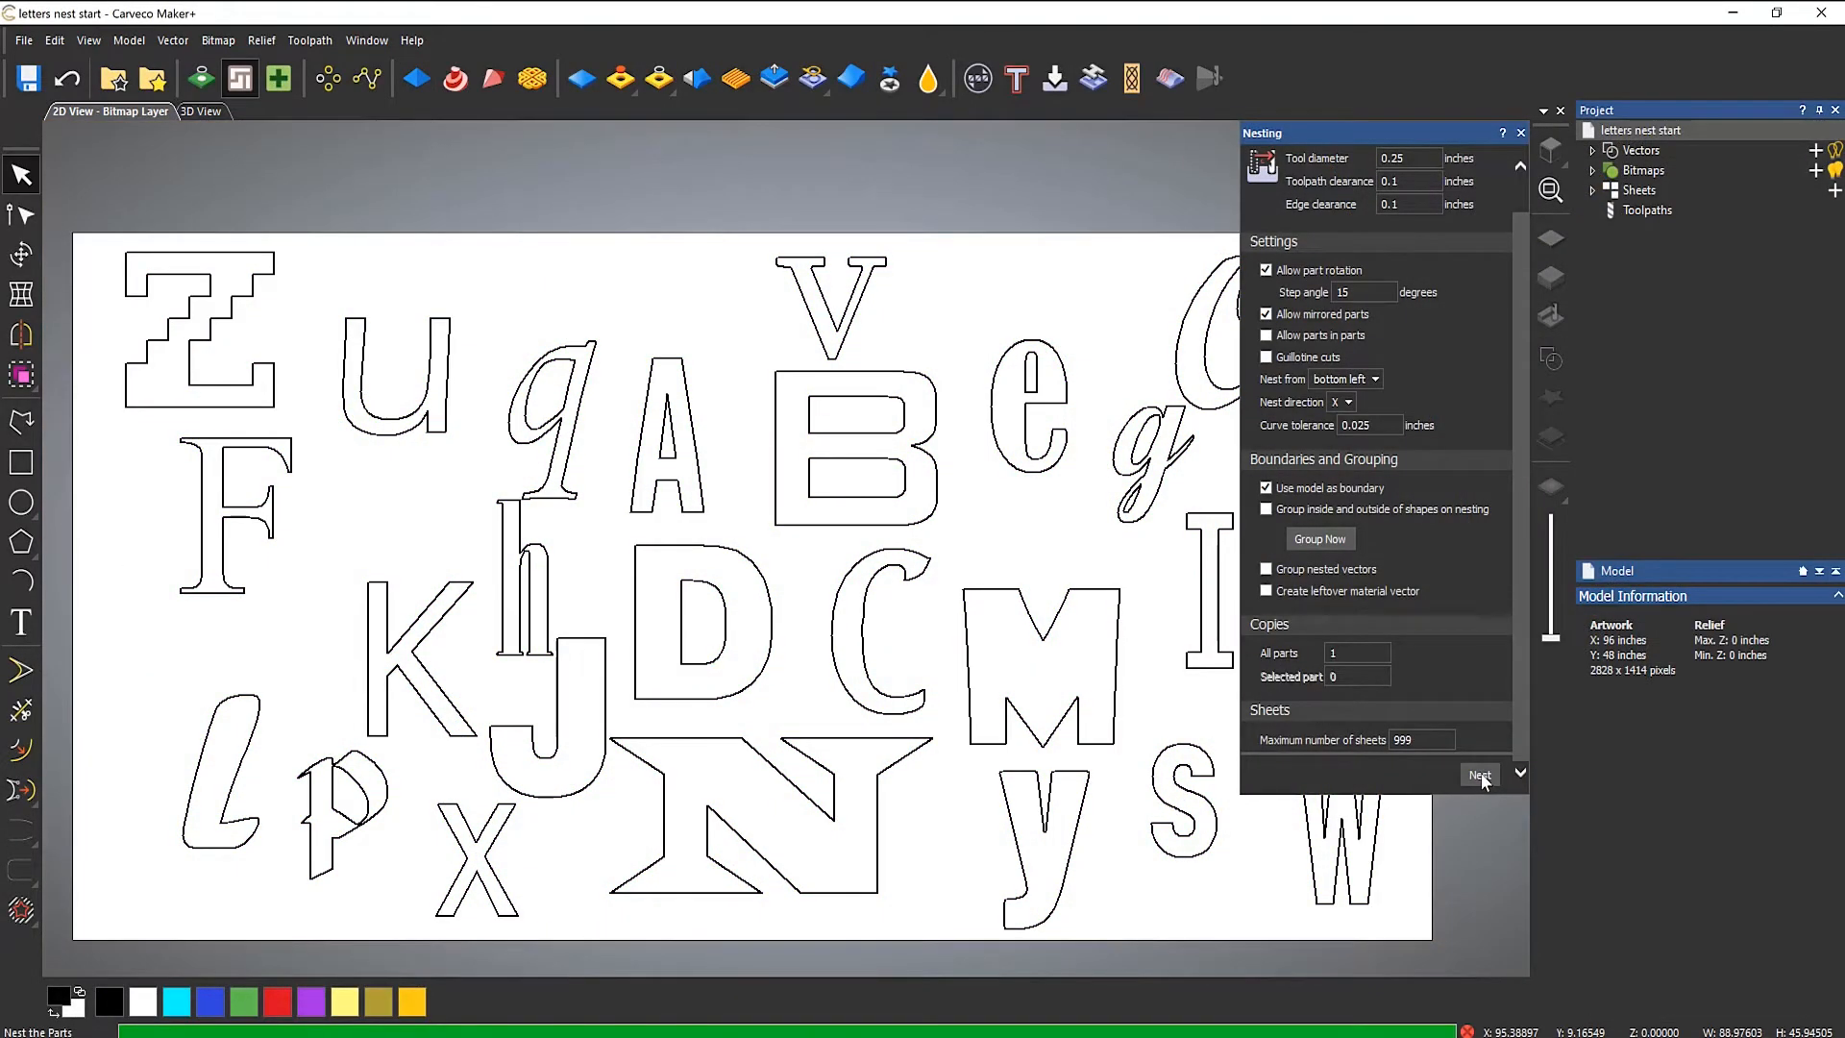
Step: Nest 20 copies of every letter shape across the material sheets
left_click(1479, 775)
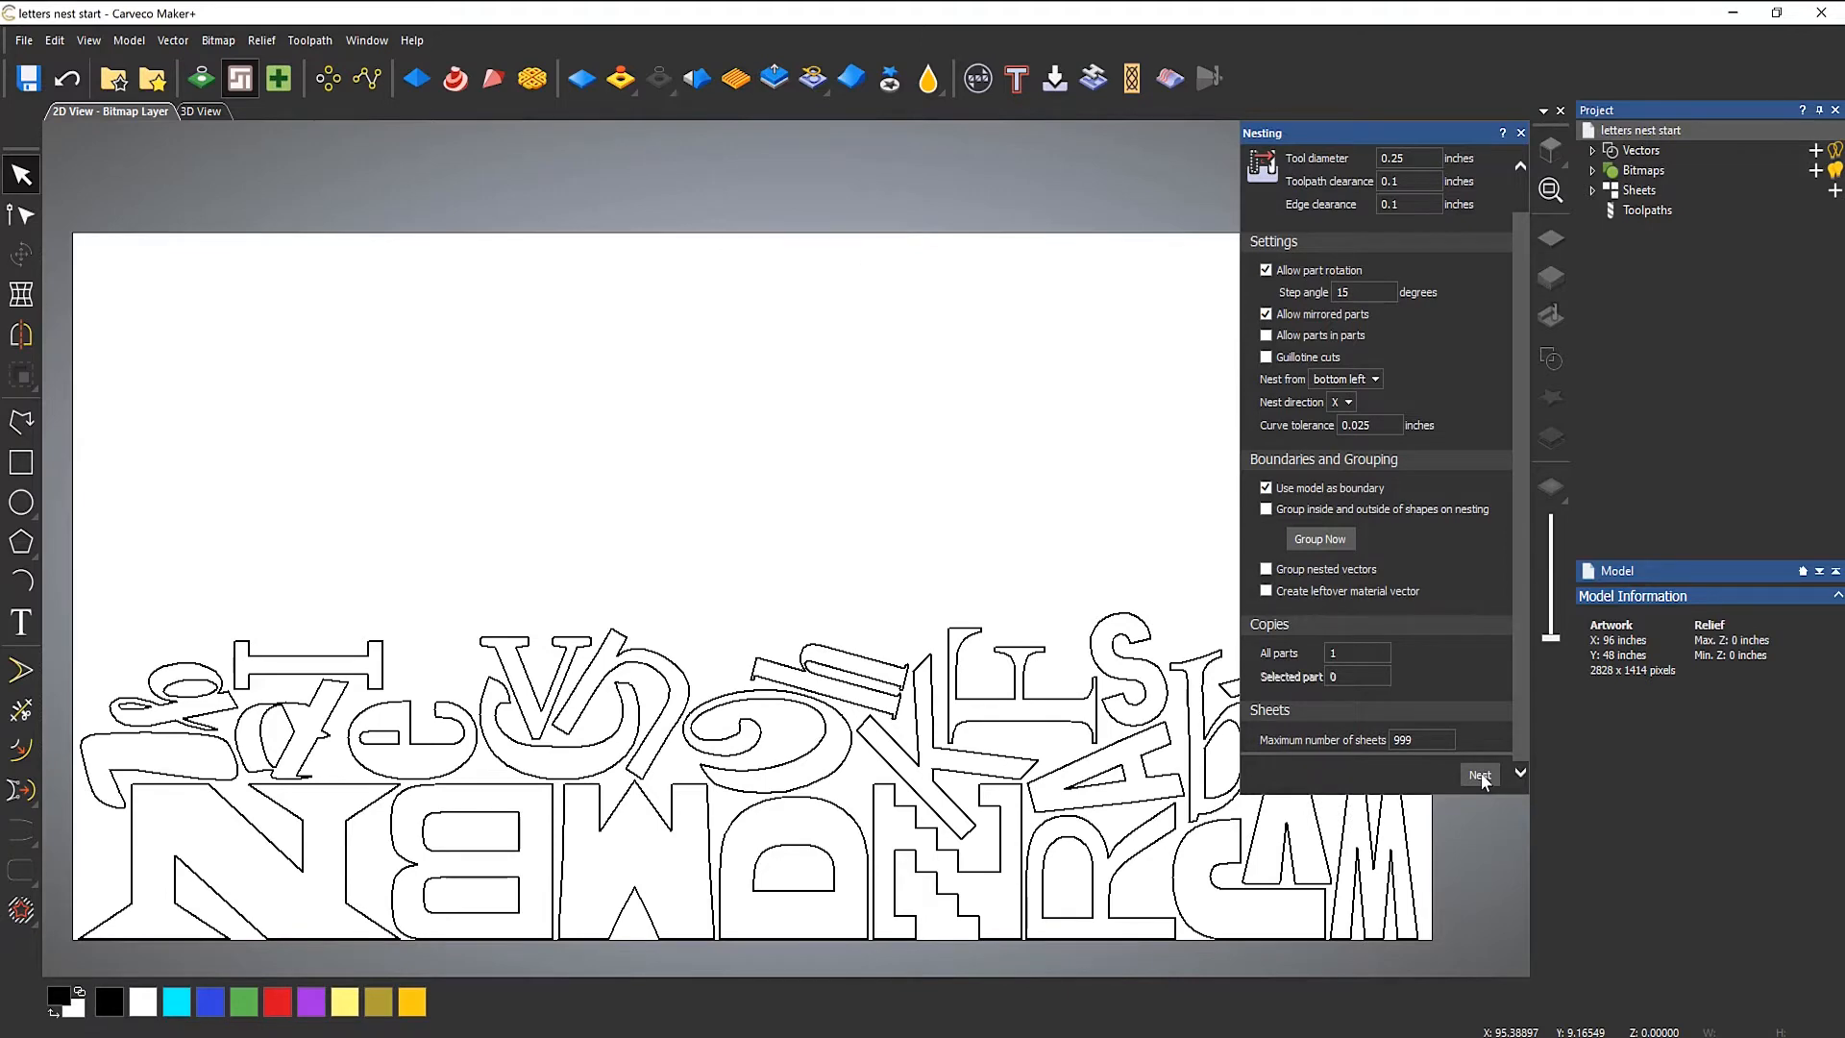
left_click(1478, 775)
type("20")
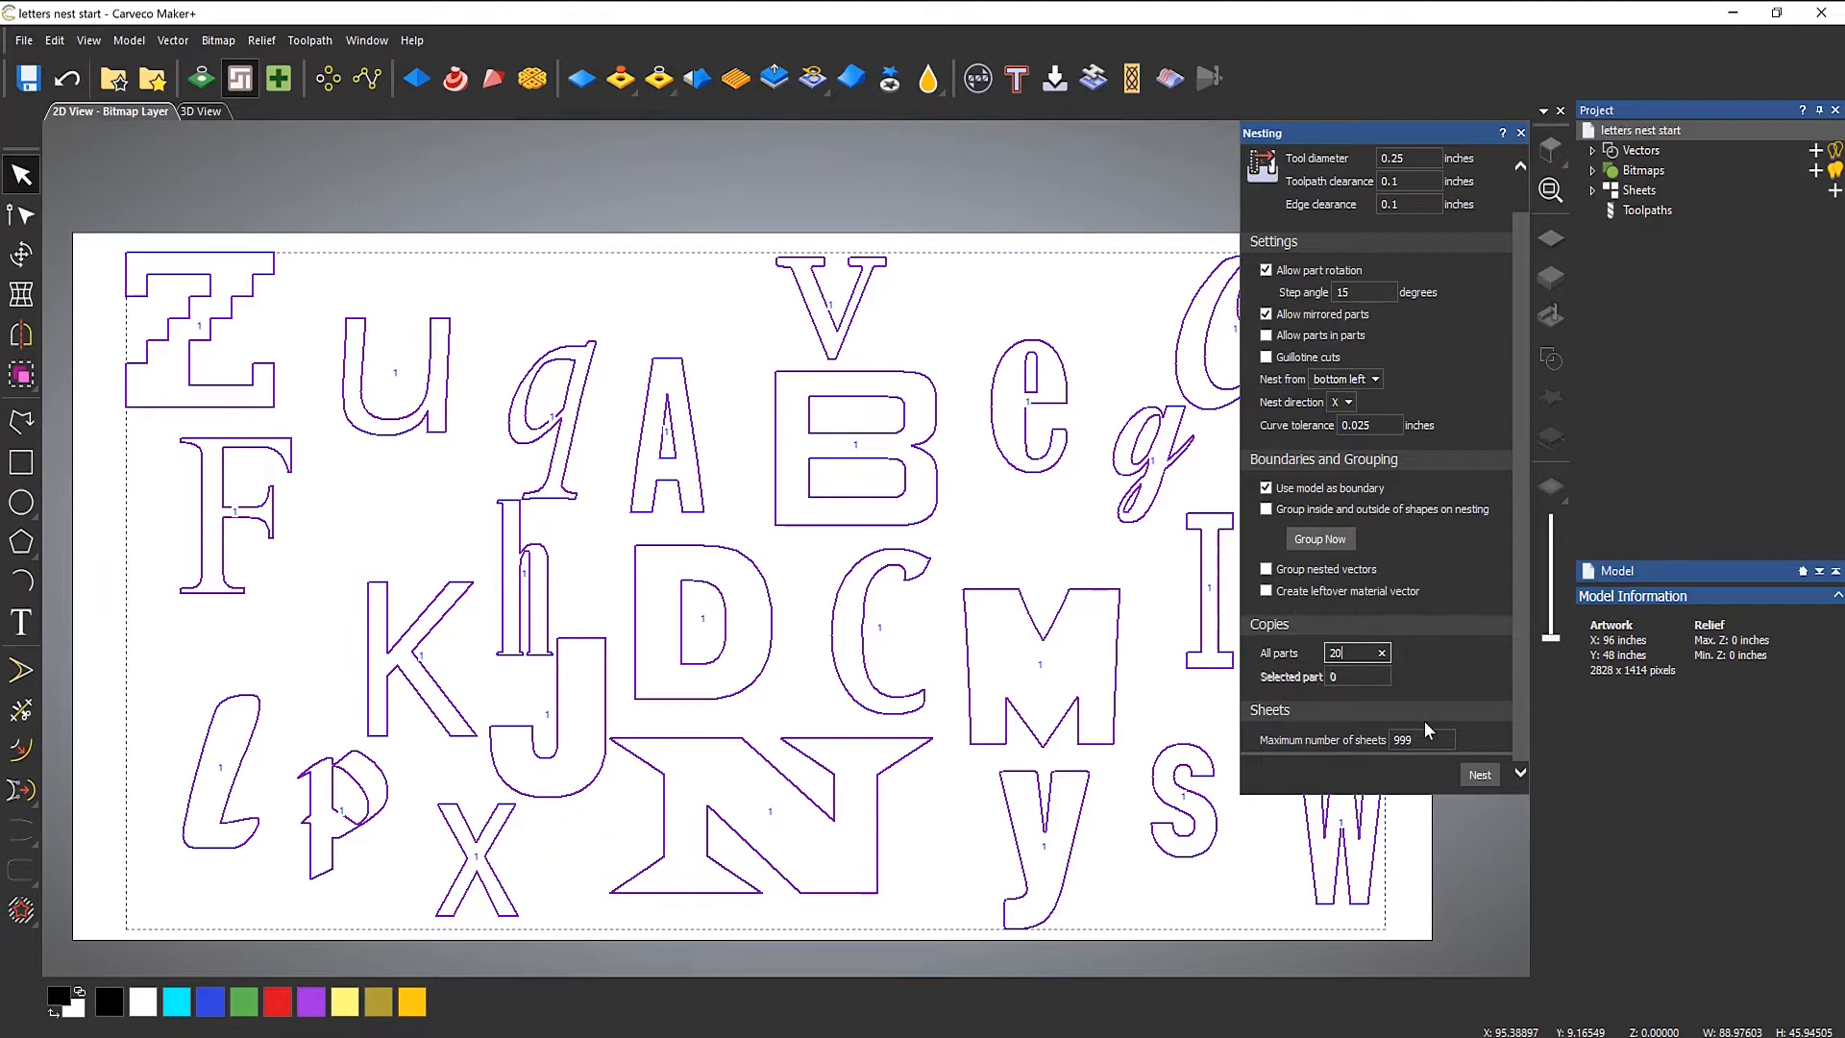
left_click(1480, 775)
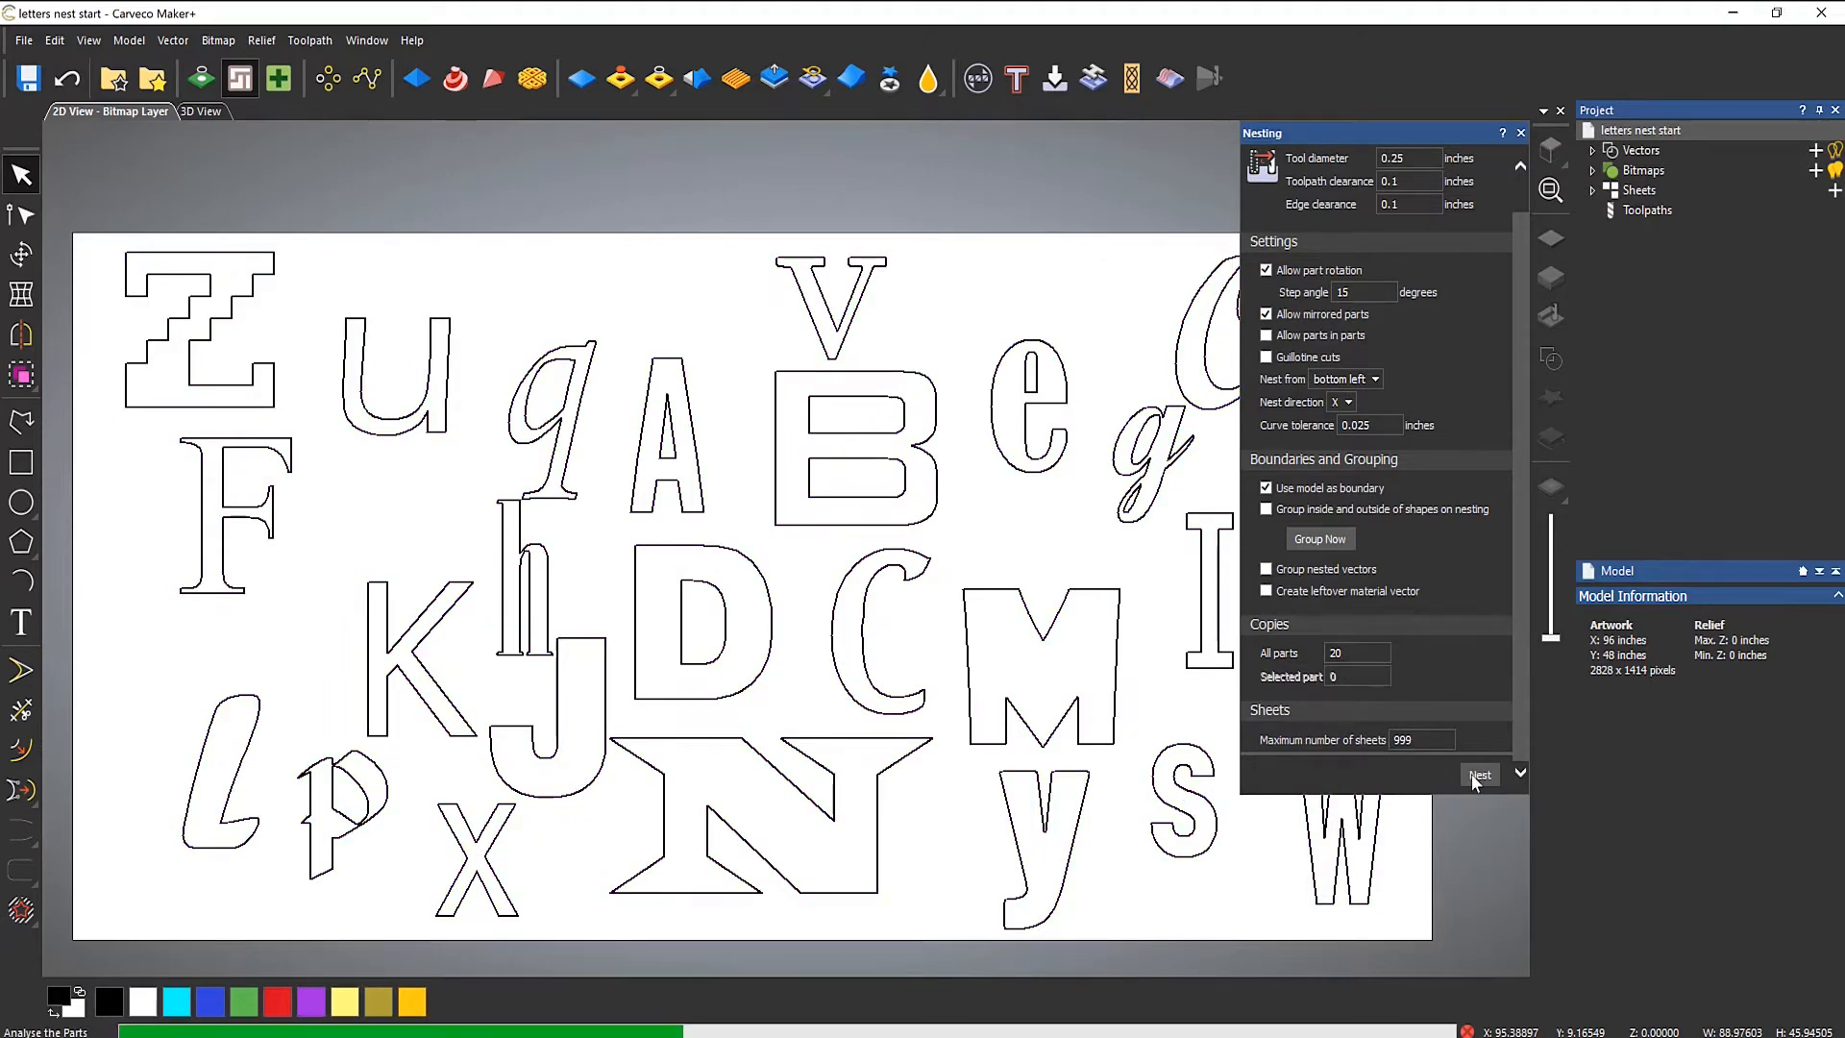
left_click(1480, 774)
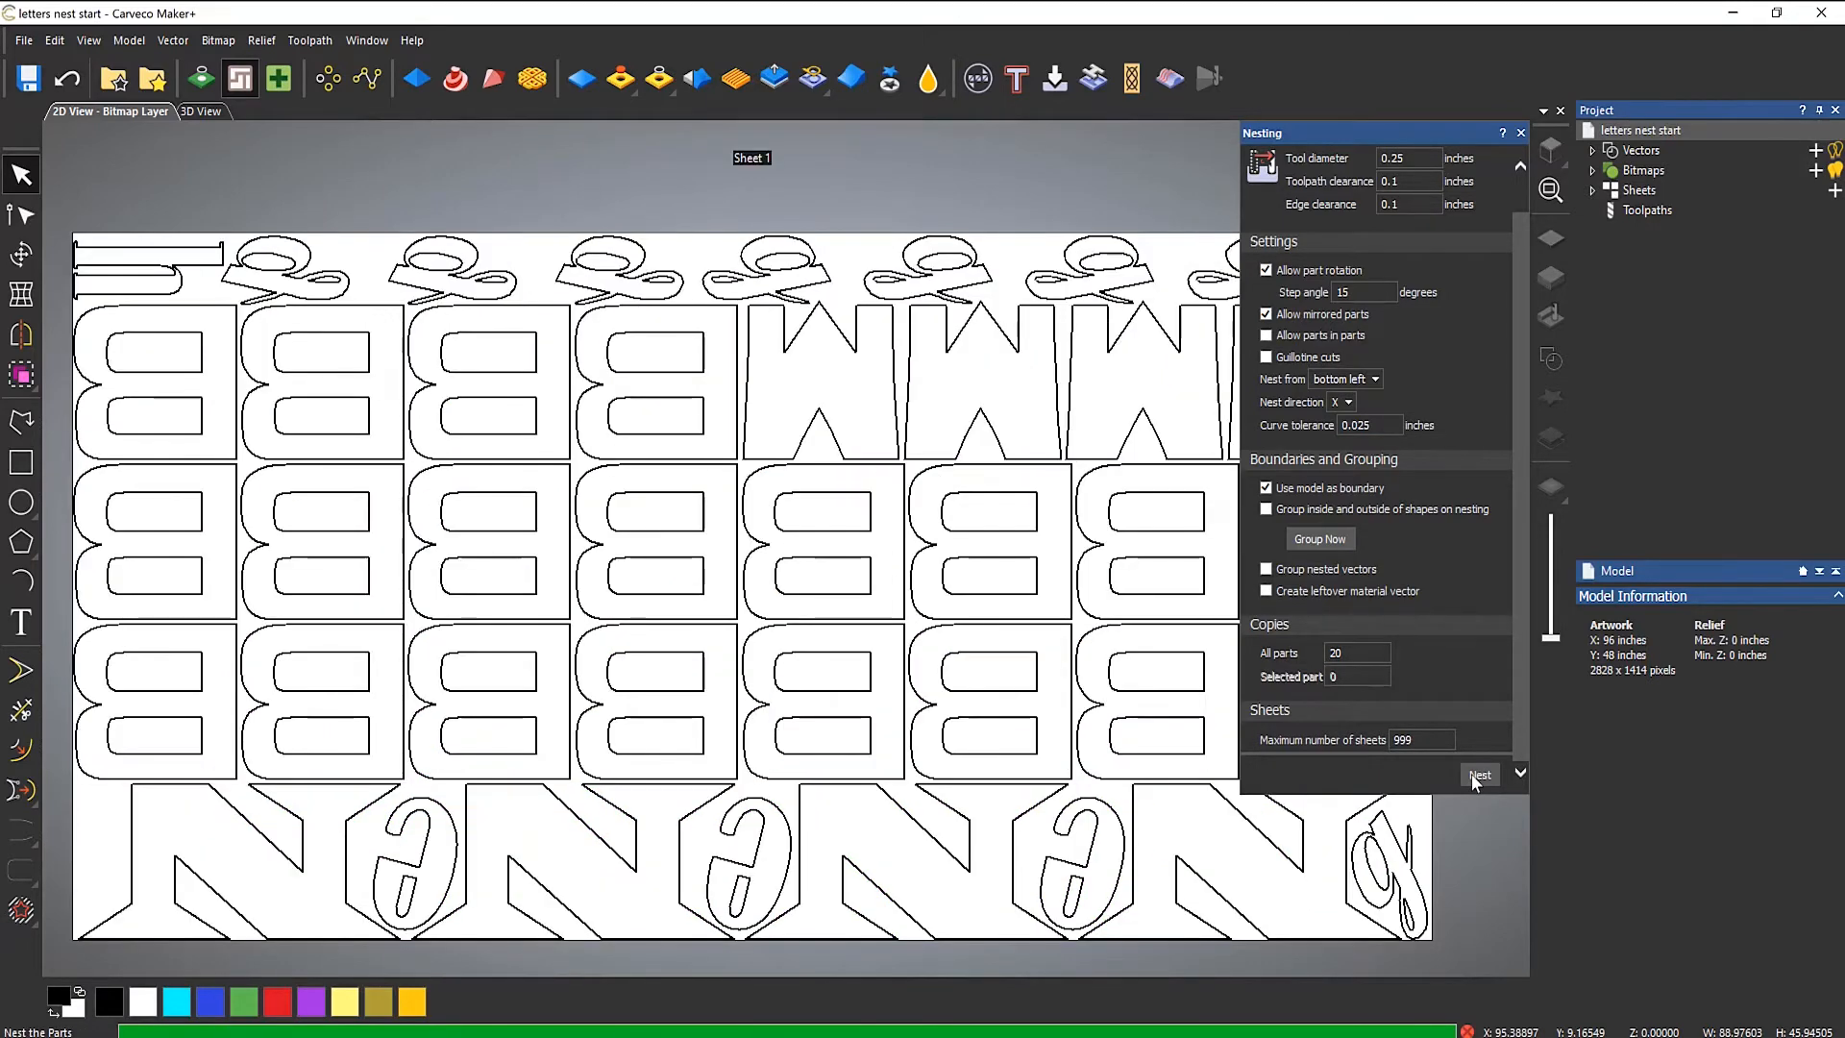
left_click(1480, 775)
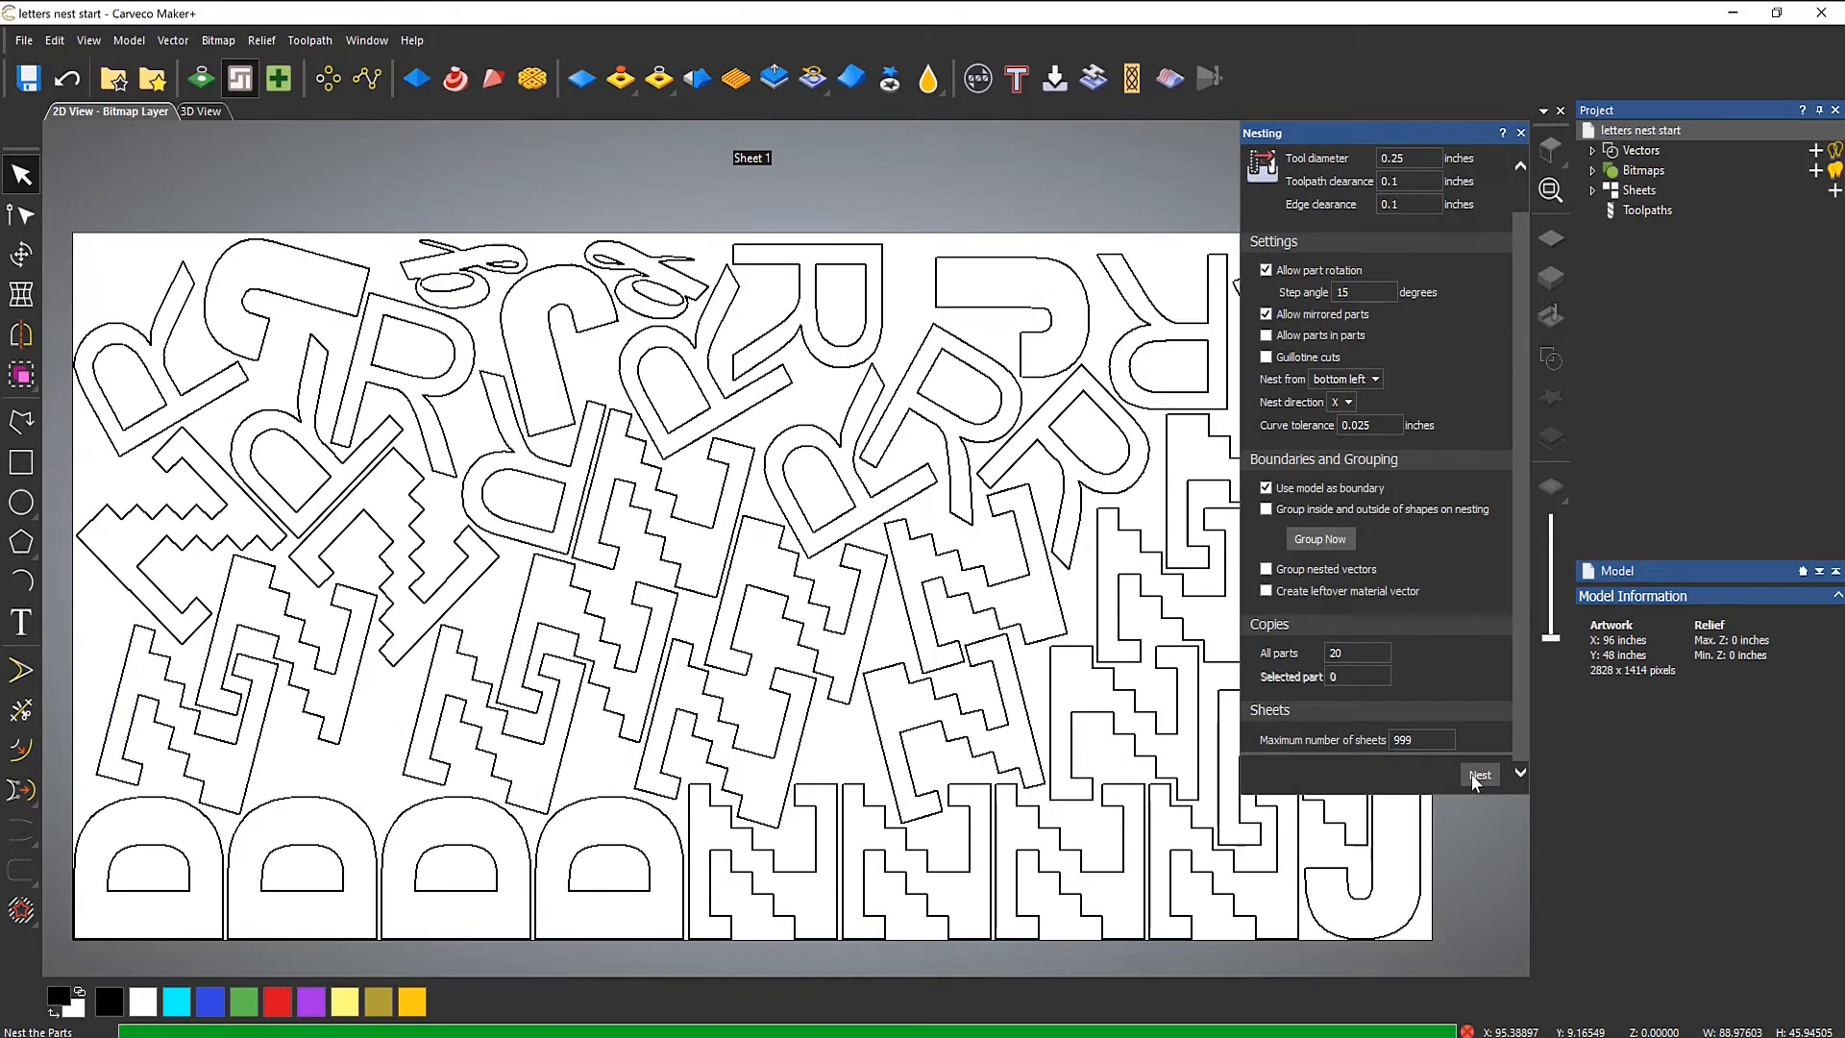
left_click(1480, 775)
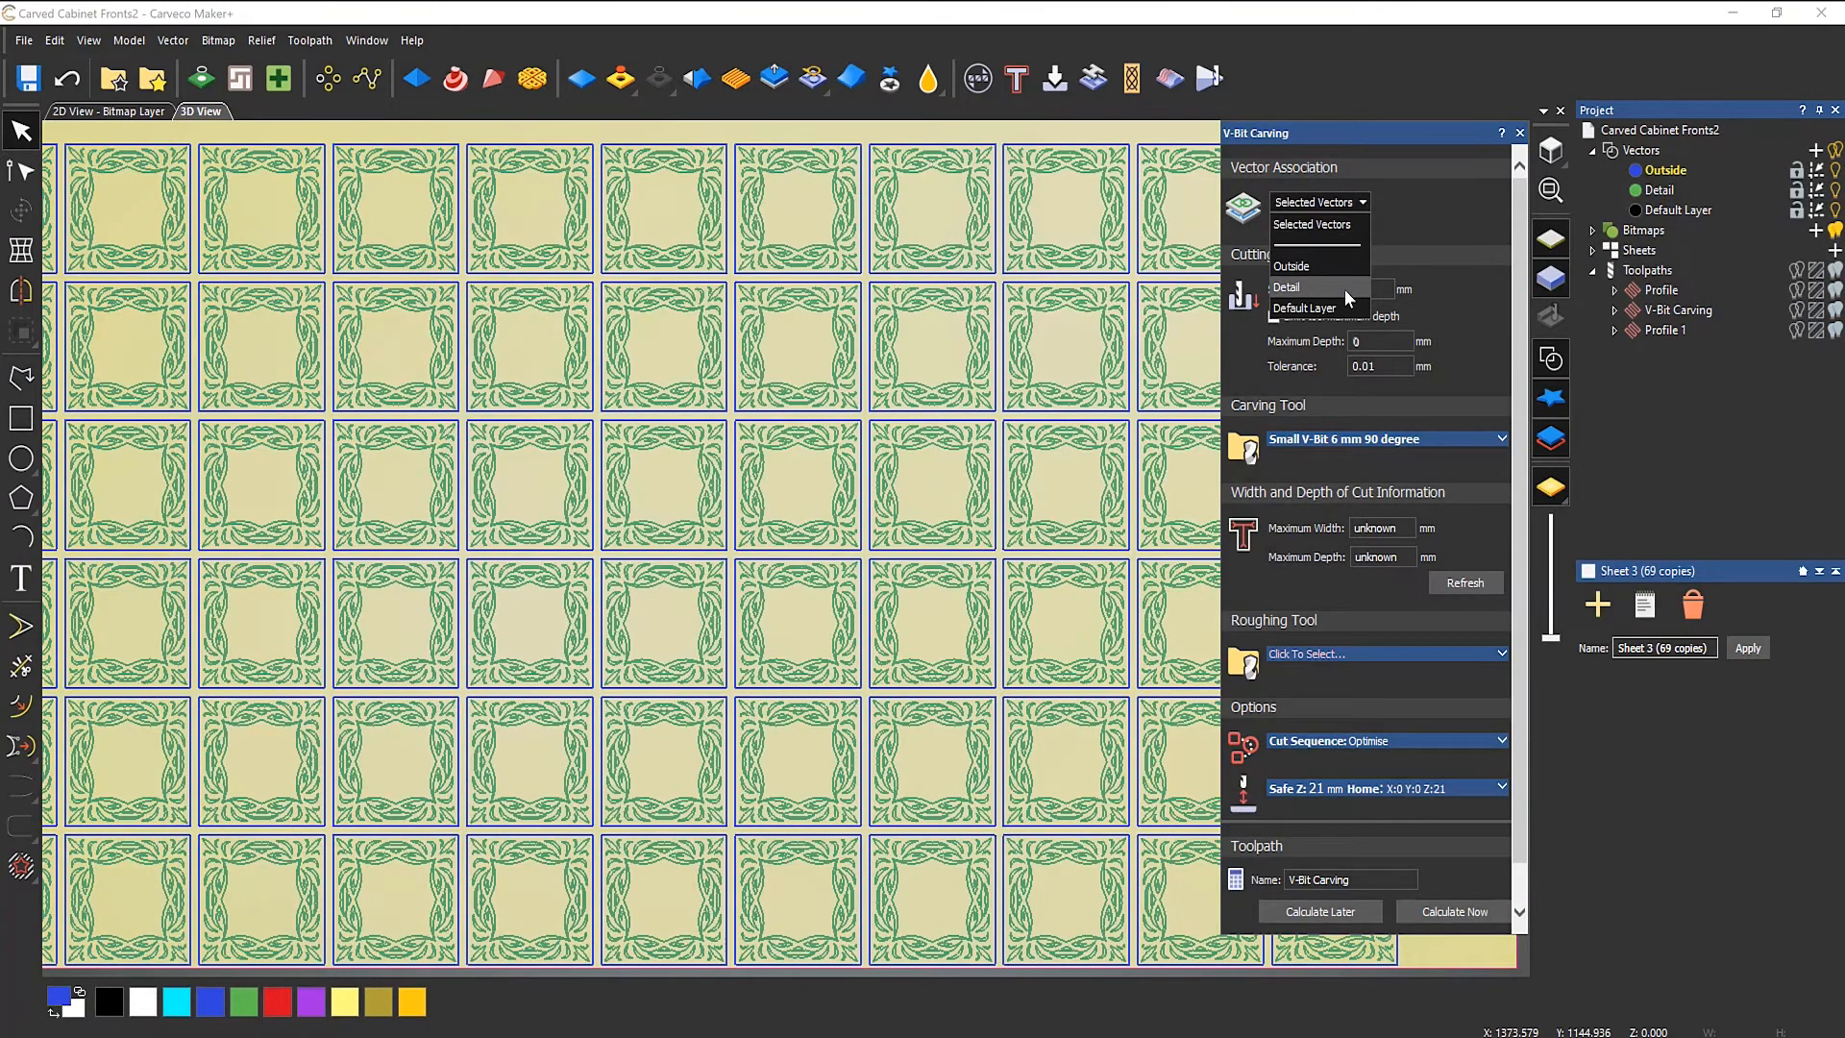
Step: Calculate the V-bit carving toolpath on the Detail vectors, then confirm a new model's dimensions
left_click(1286, 286)
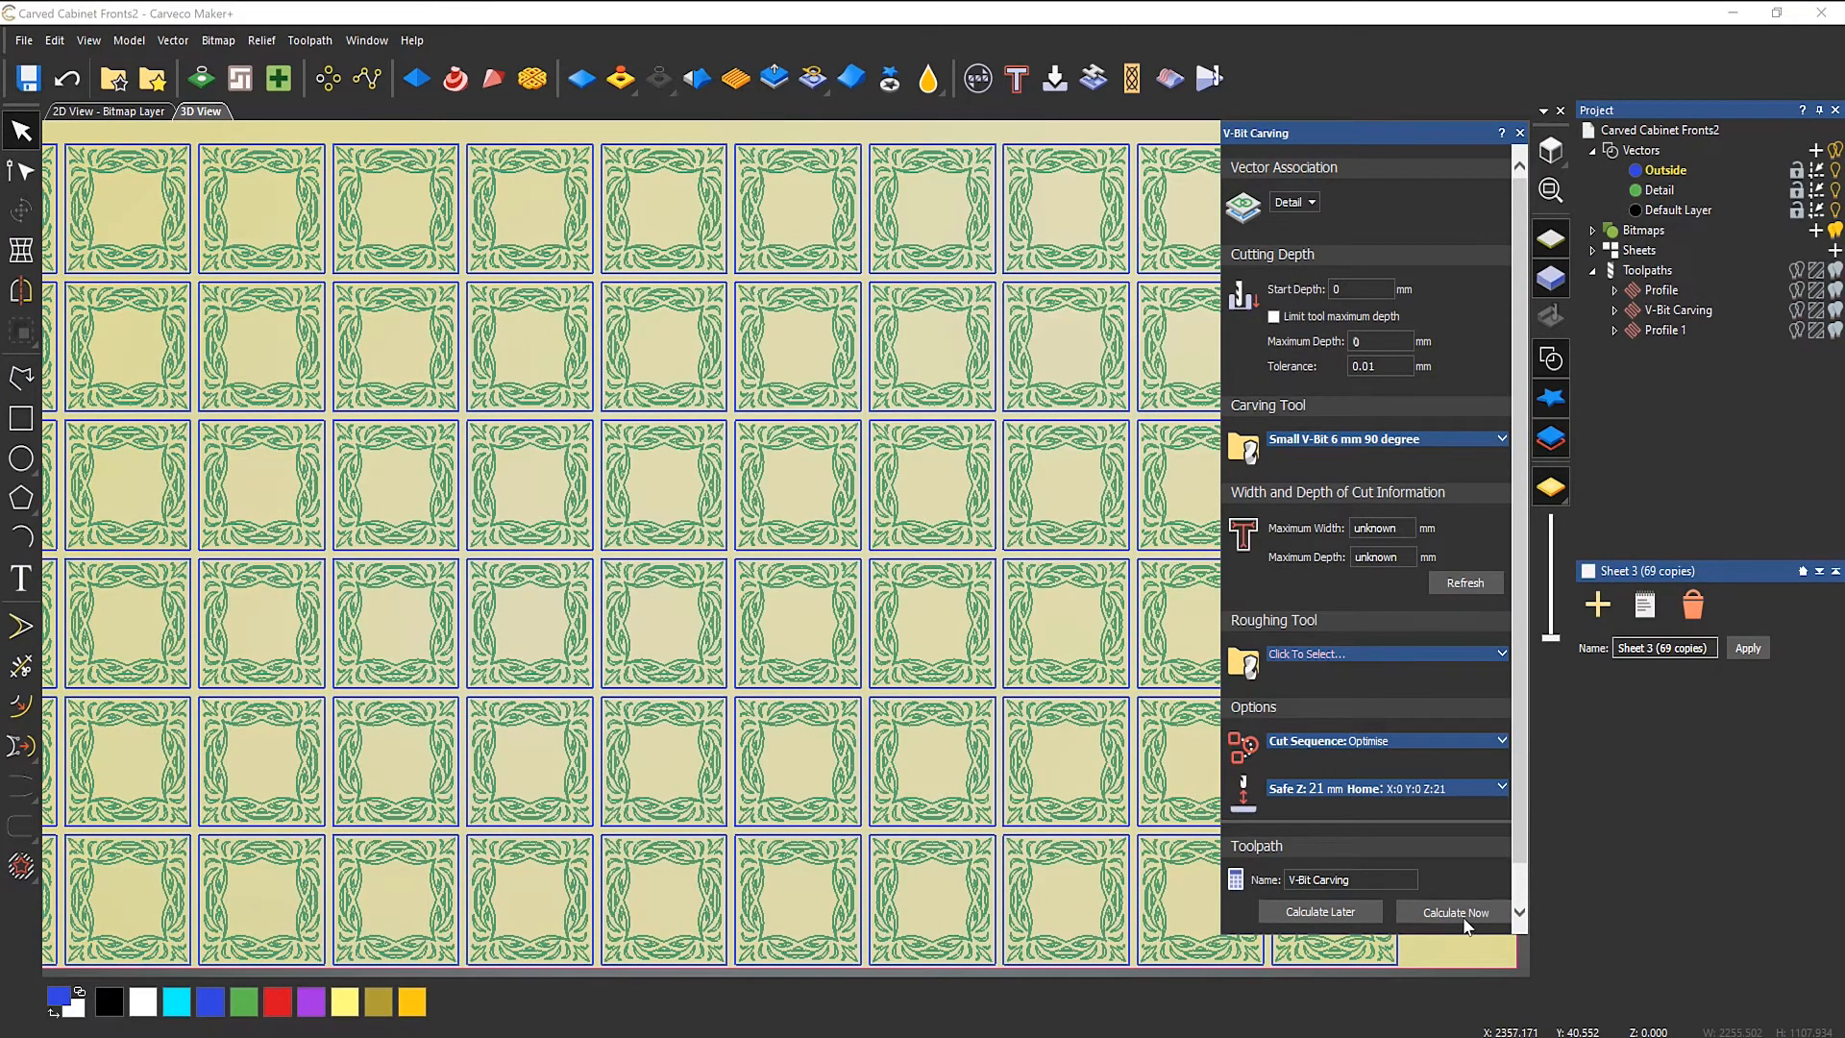
left_click(1455, 911)
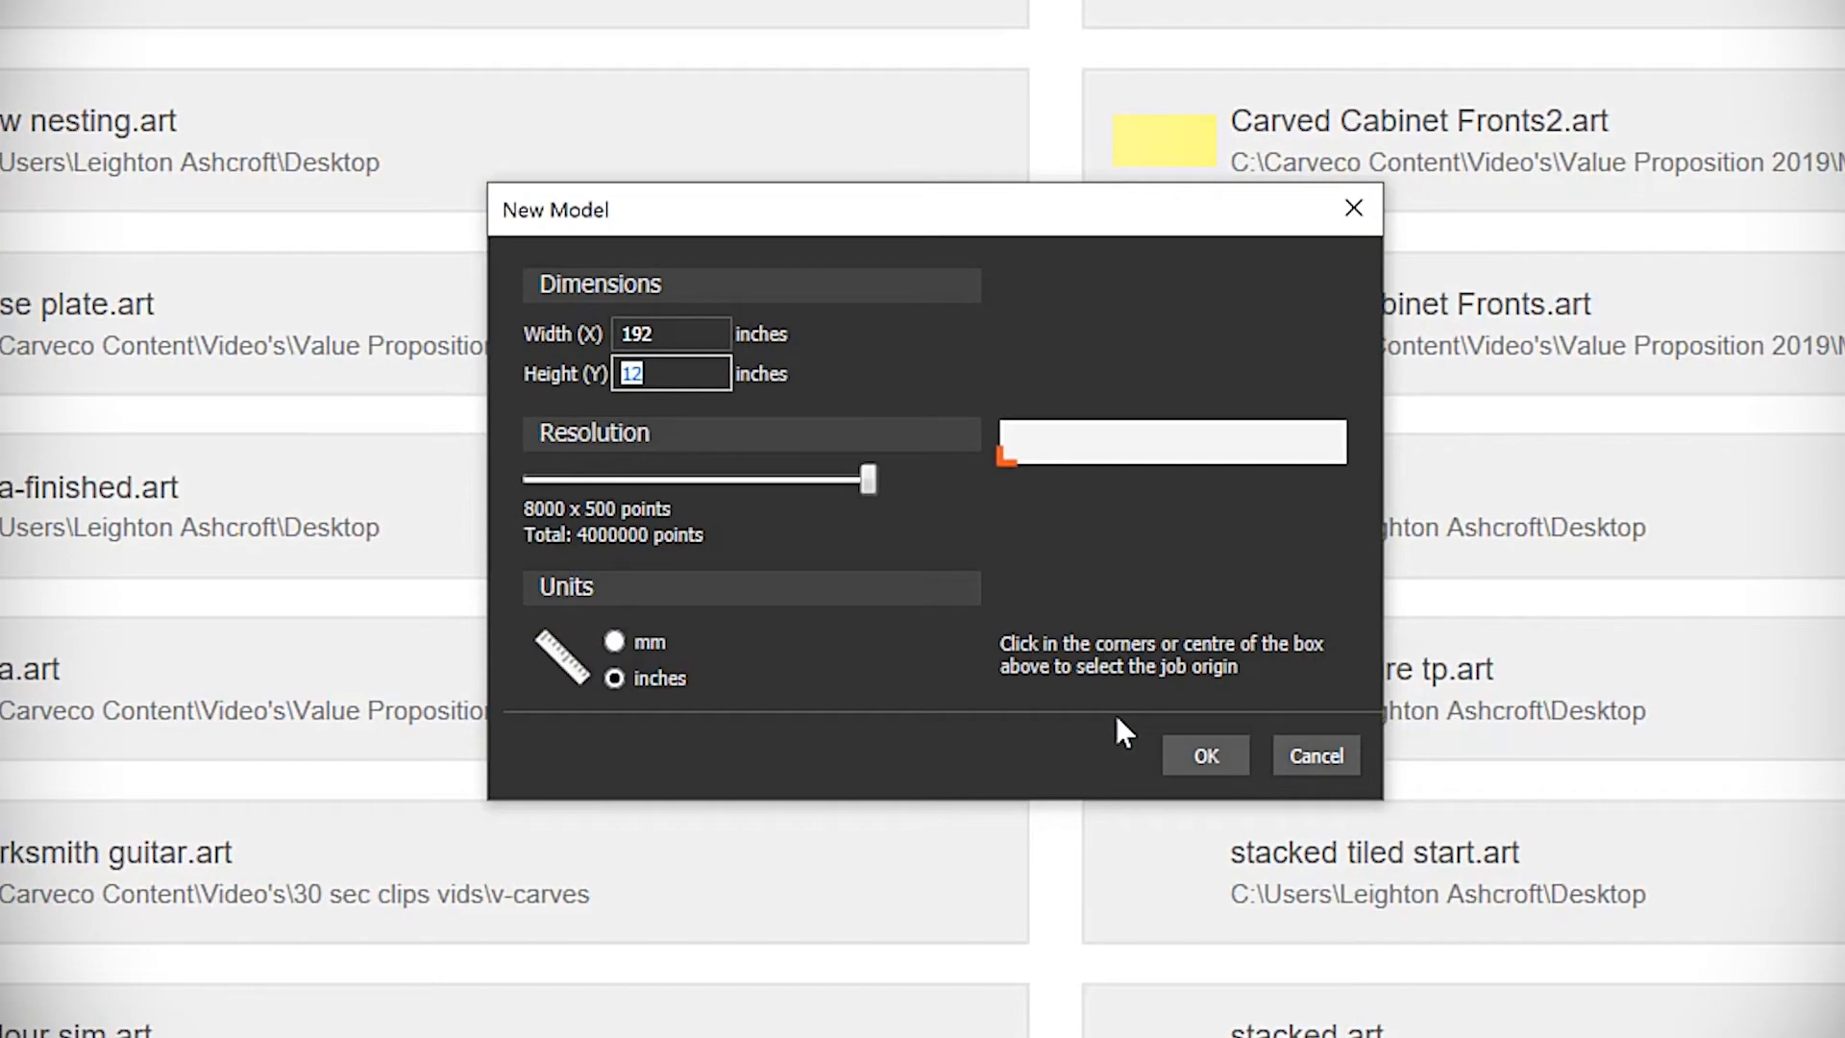
left_click(1201, 753)
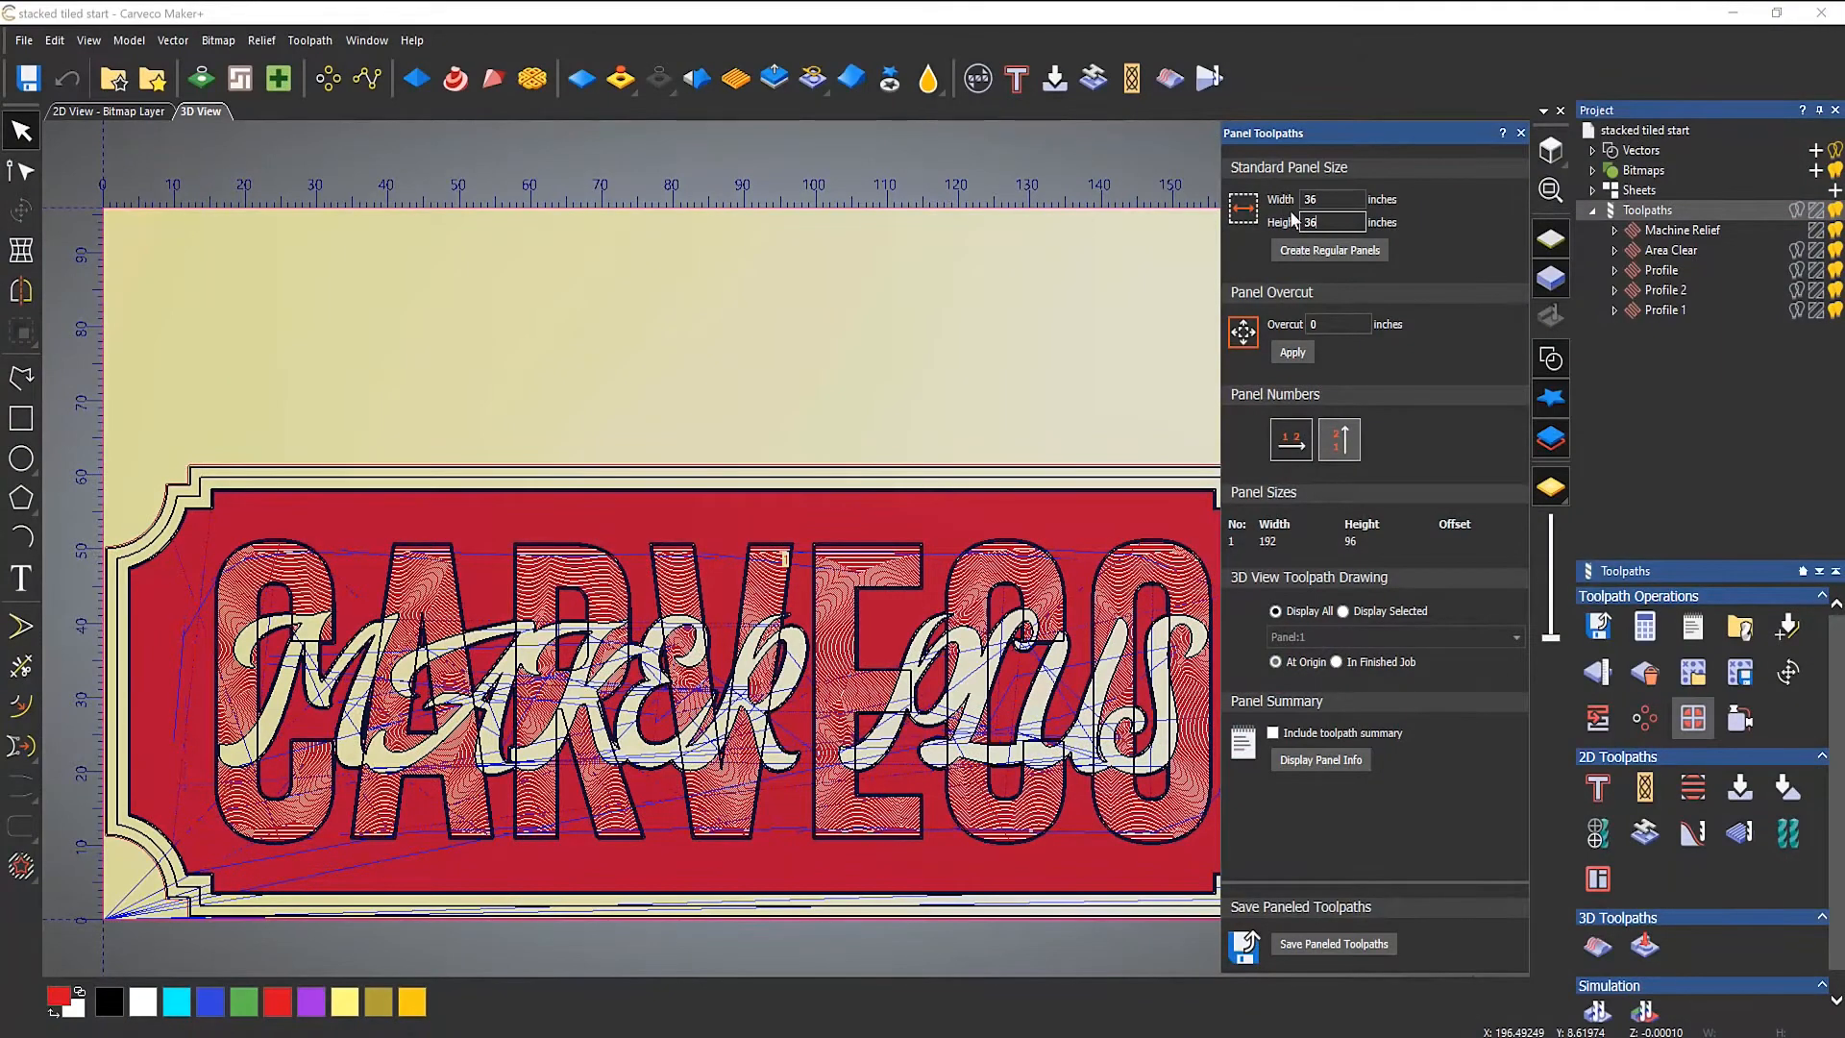
Step: Create regular 36-inch panels for the CARVECO sign and display selected panels' toolpaths
left_click(1328, 250)
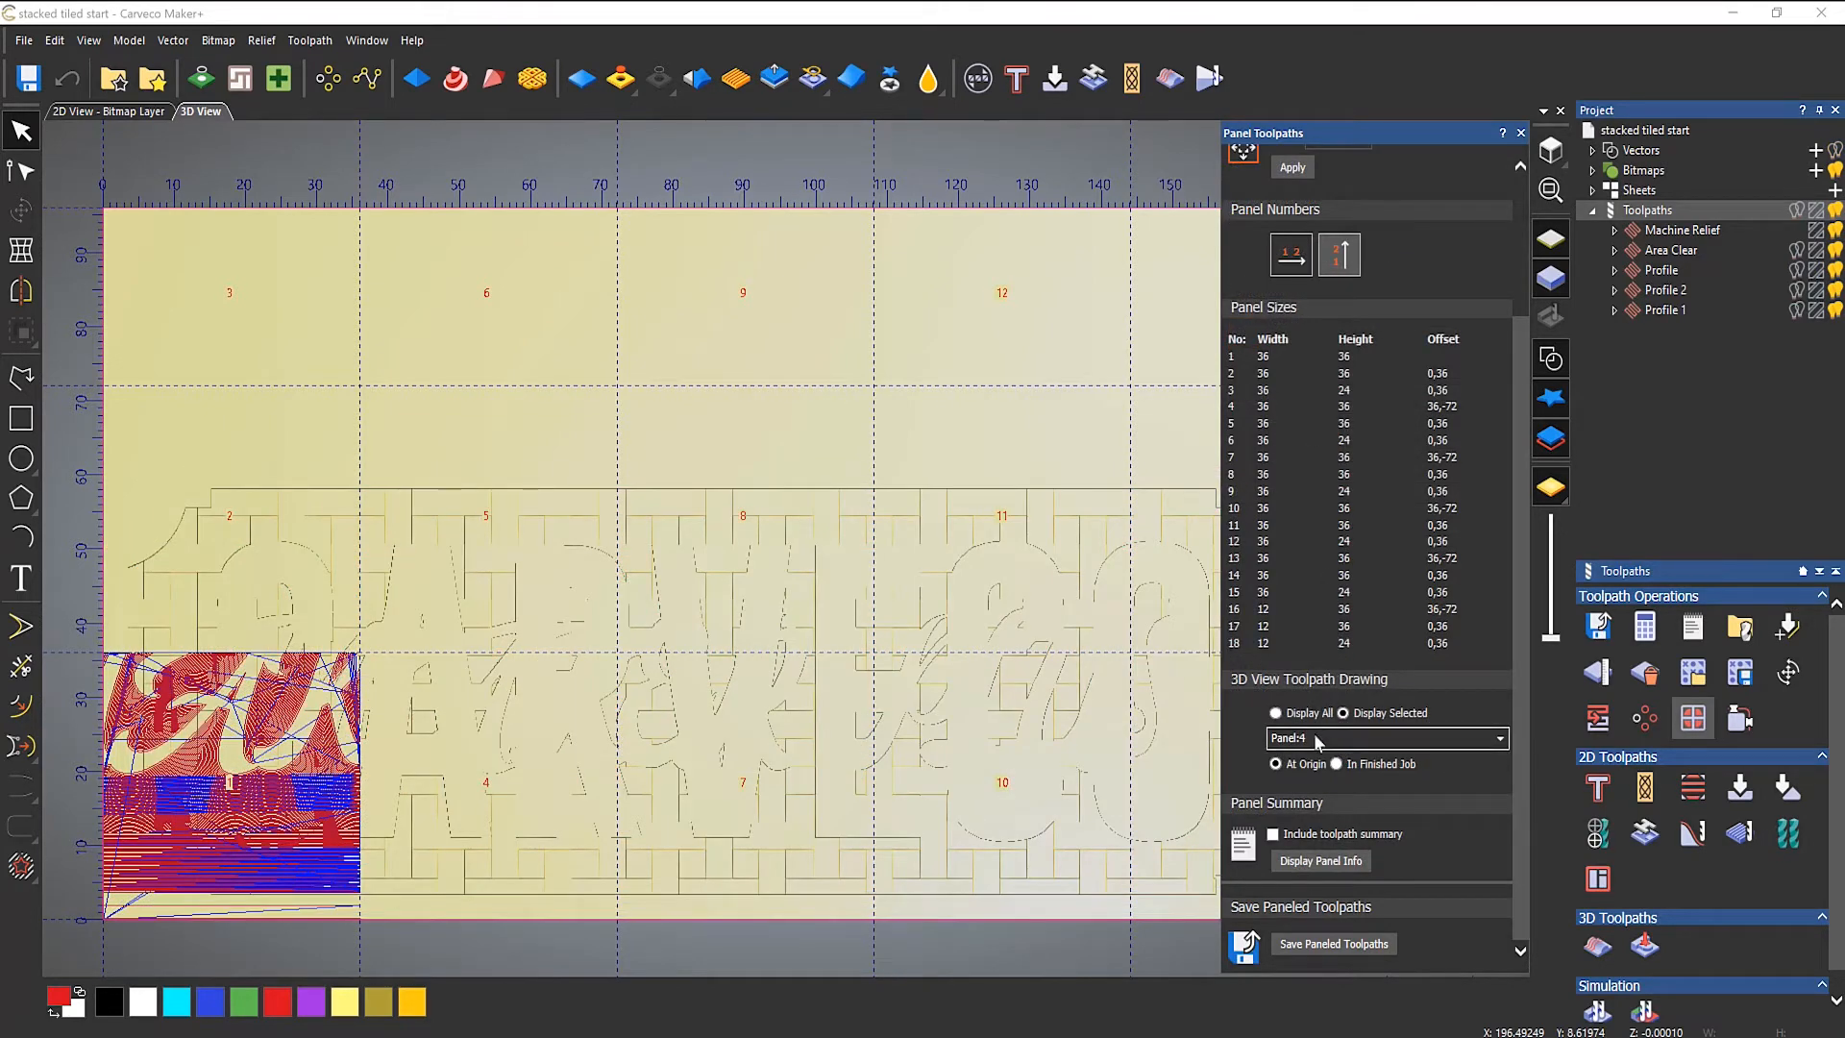
left_click(1386, 738)
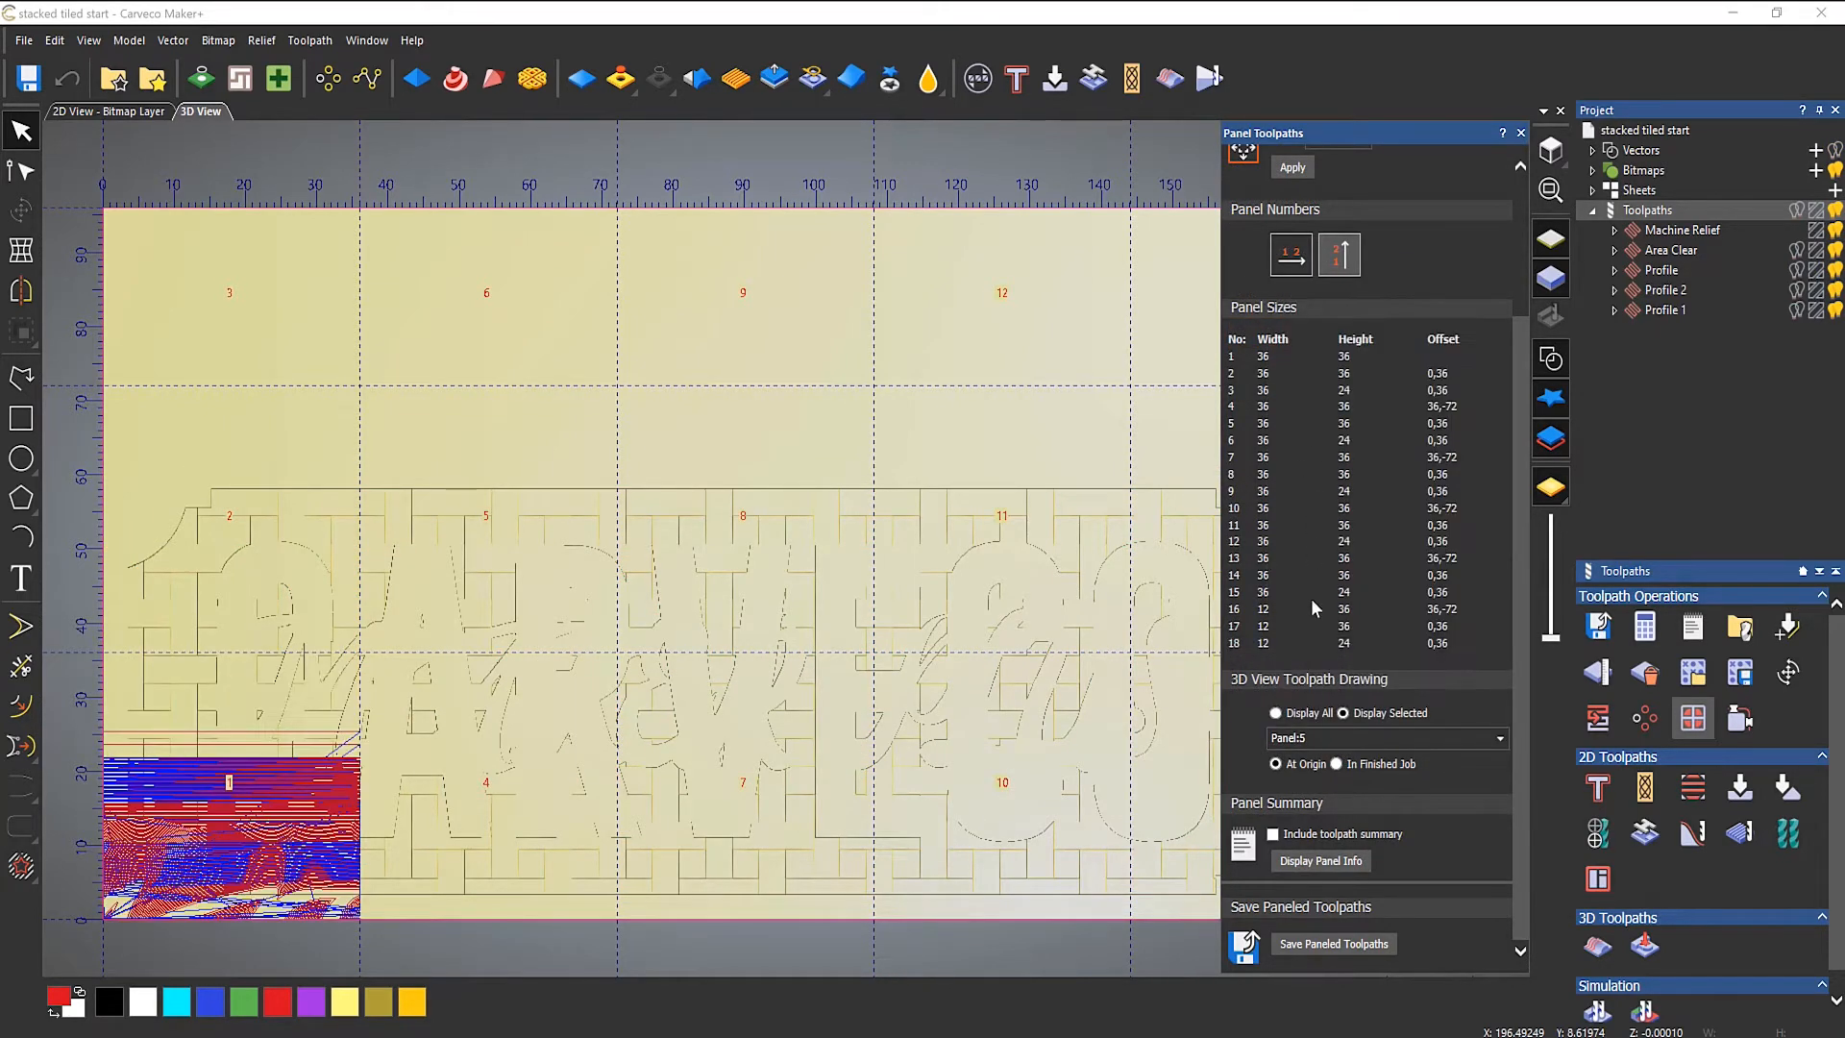
left_click(1385, 738)
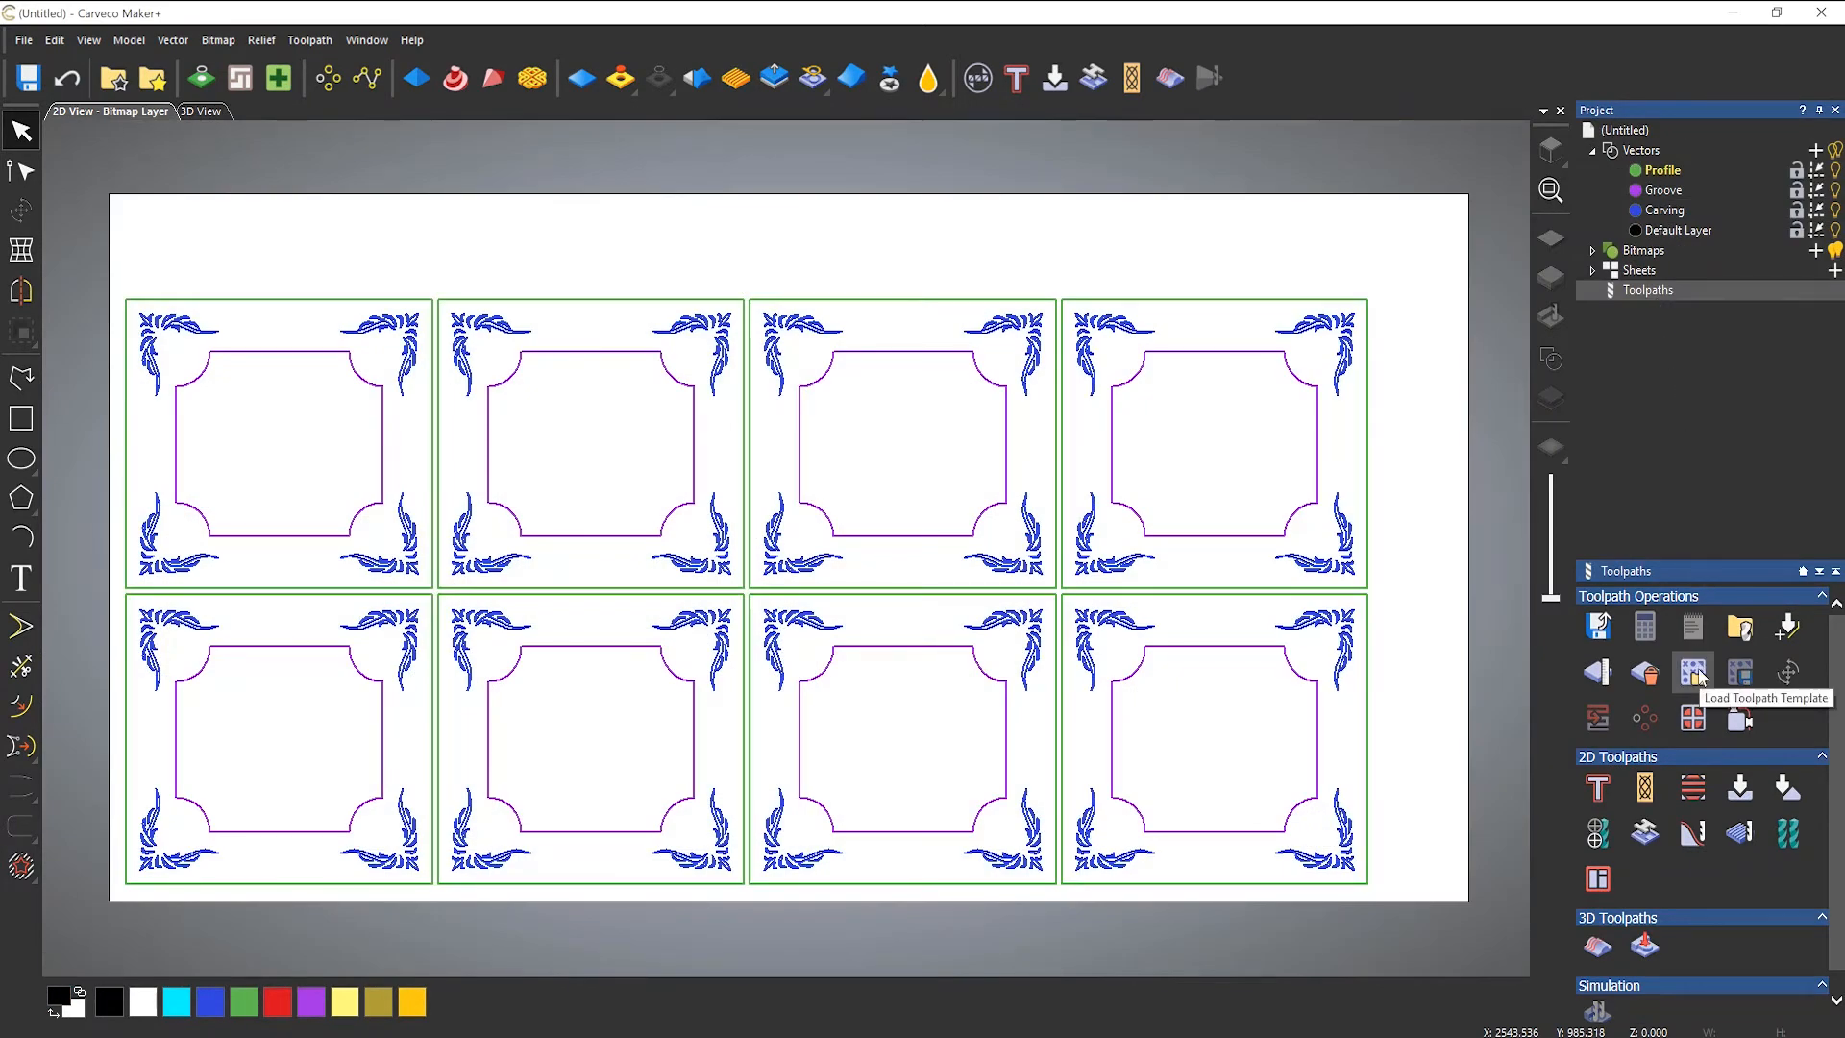
Step: Load the Cabinet Front Template and show its groove, carving and profile toolpaths
left_click(1691, 672)
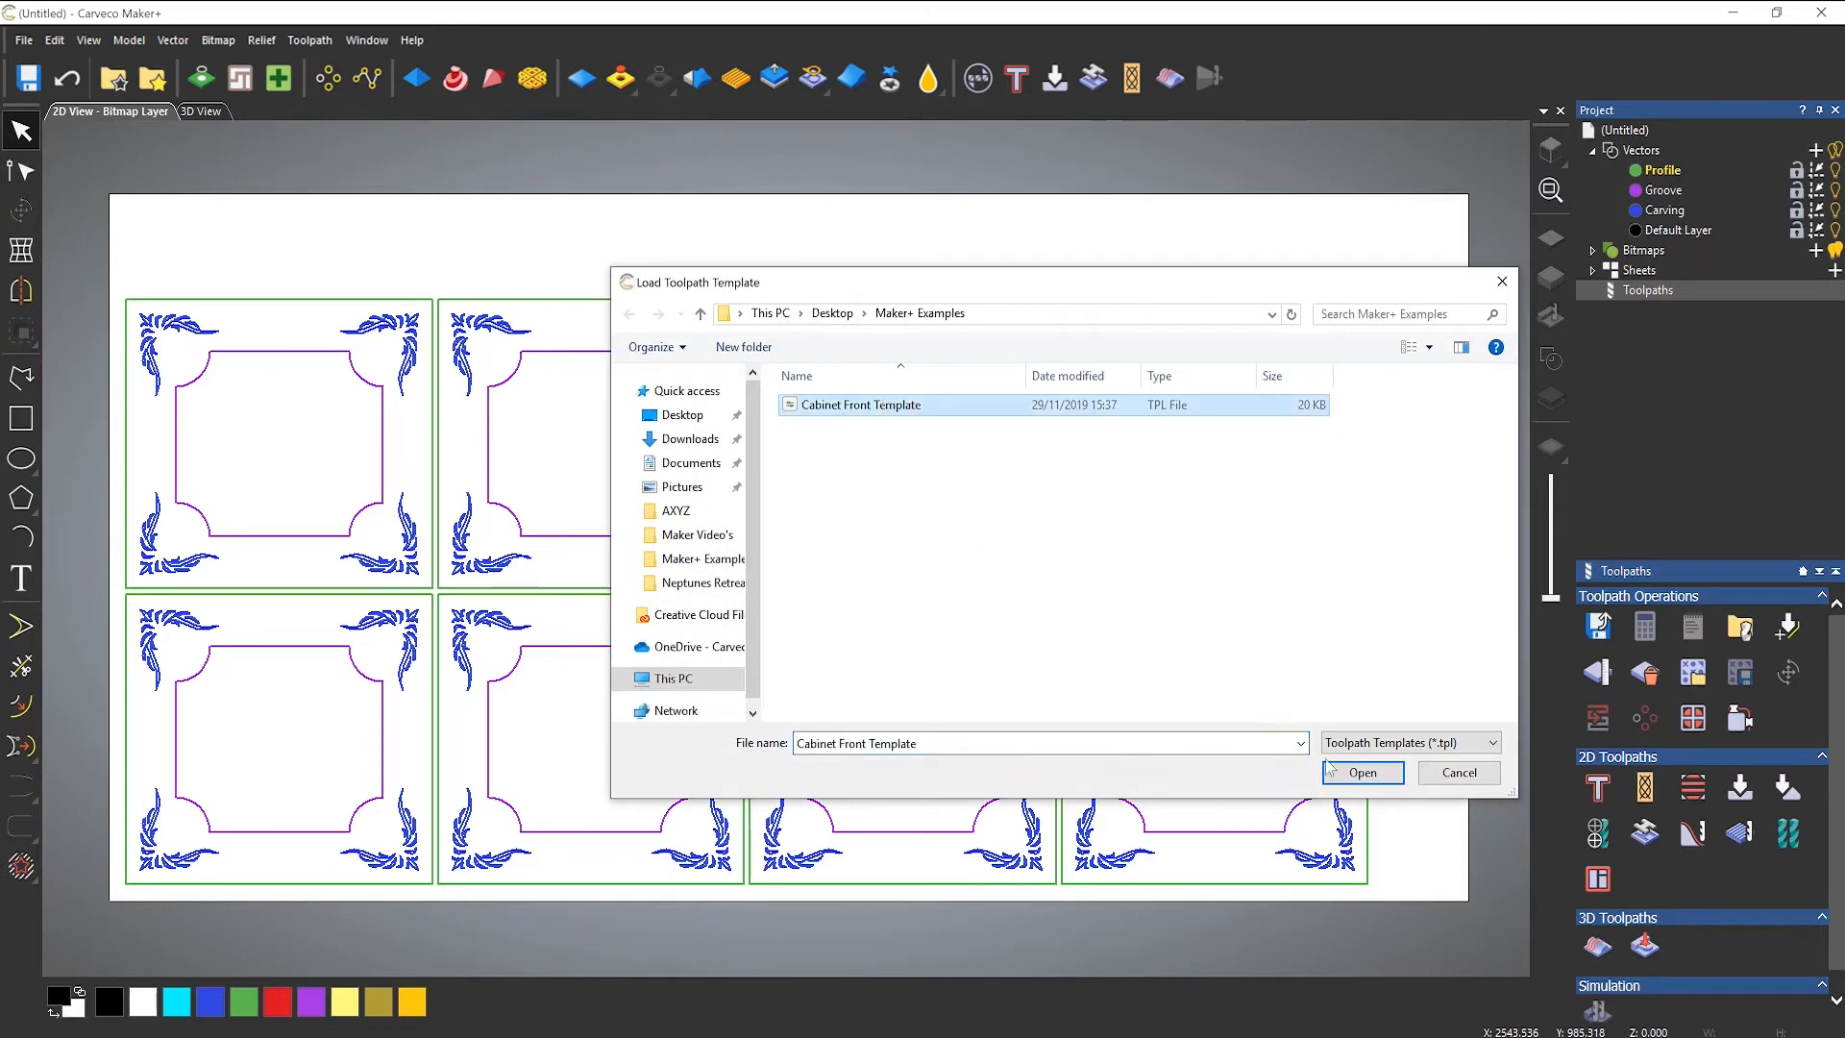
left_click(1361, 773)
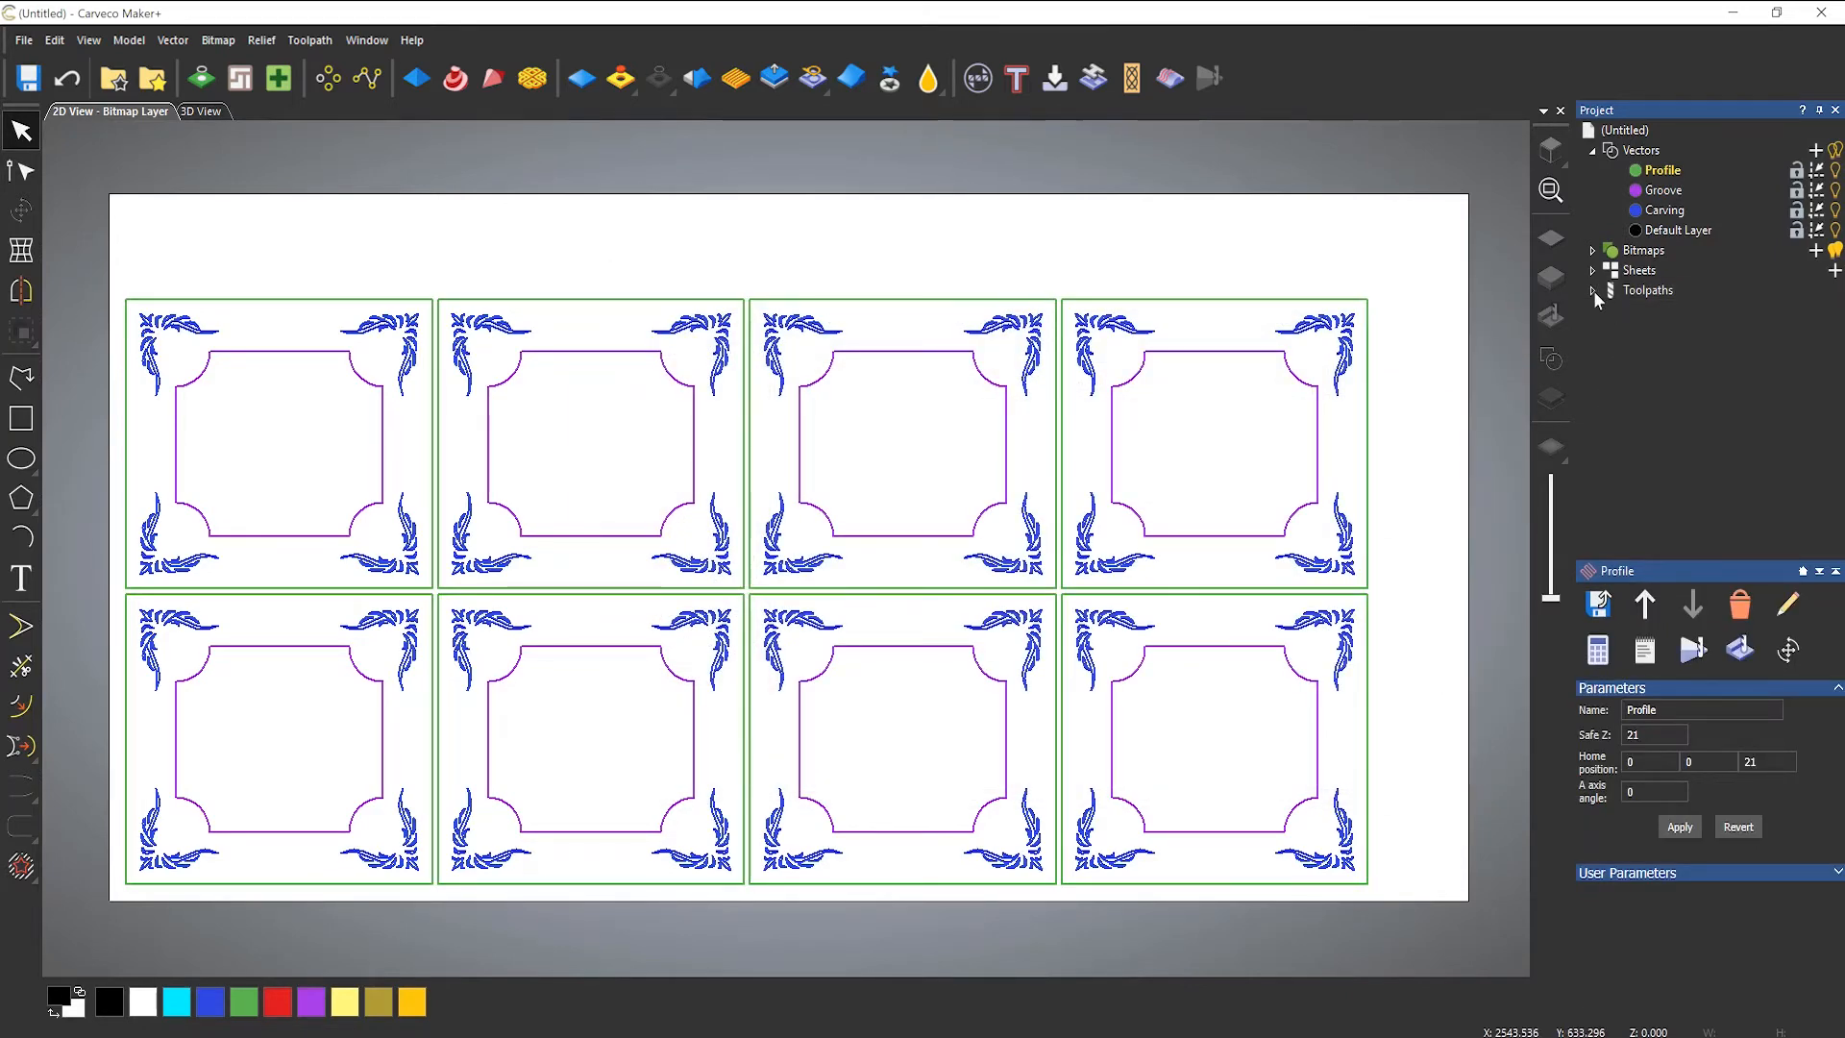
left_click(1591, 291)
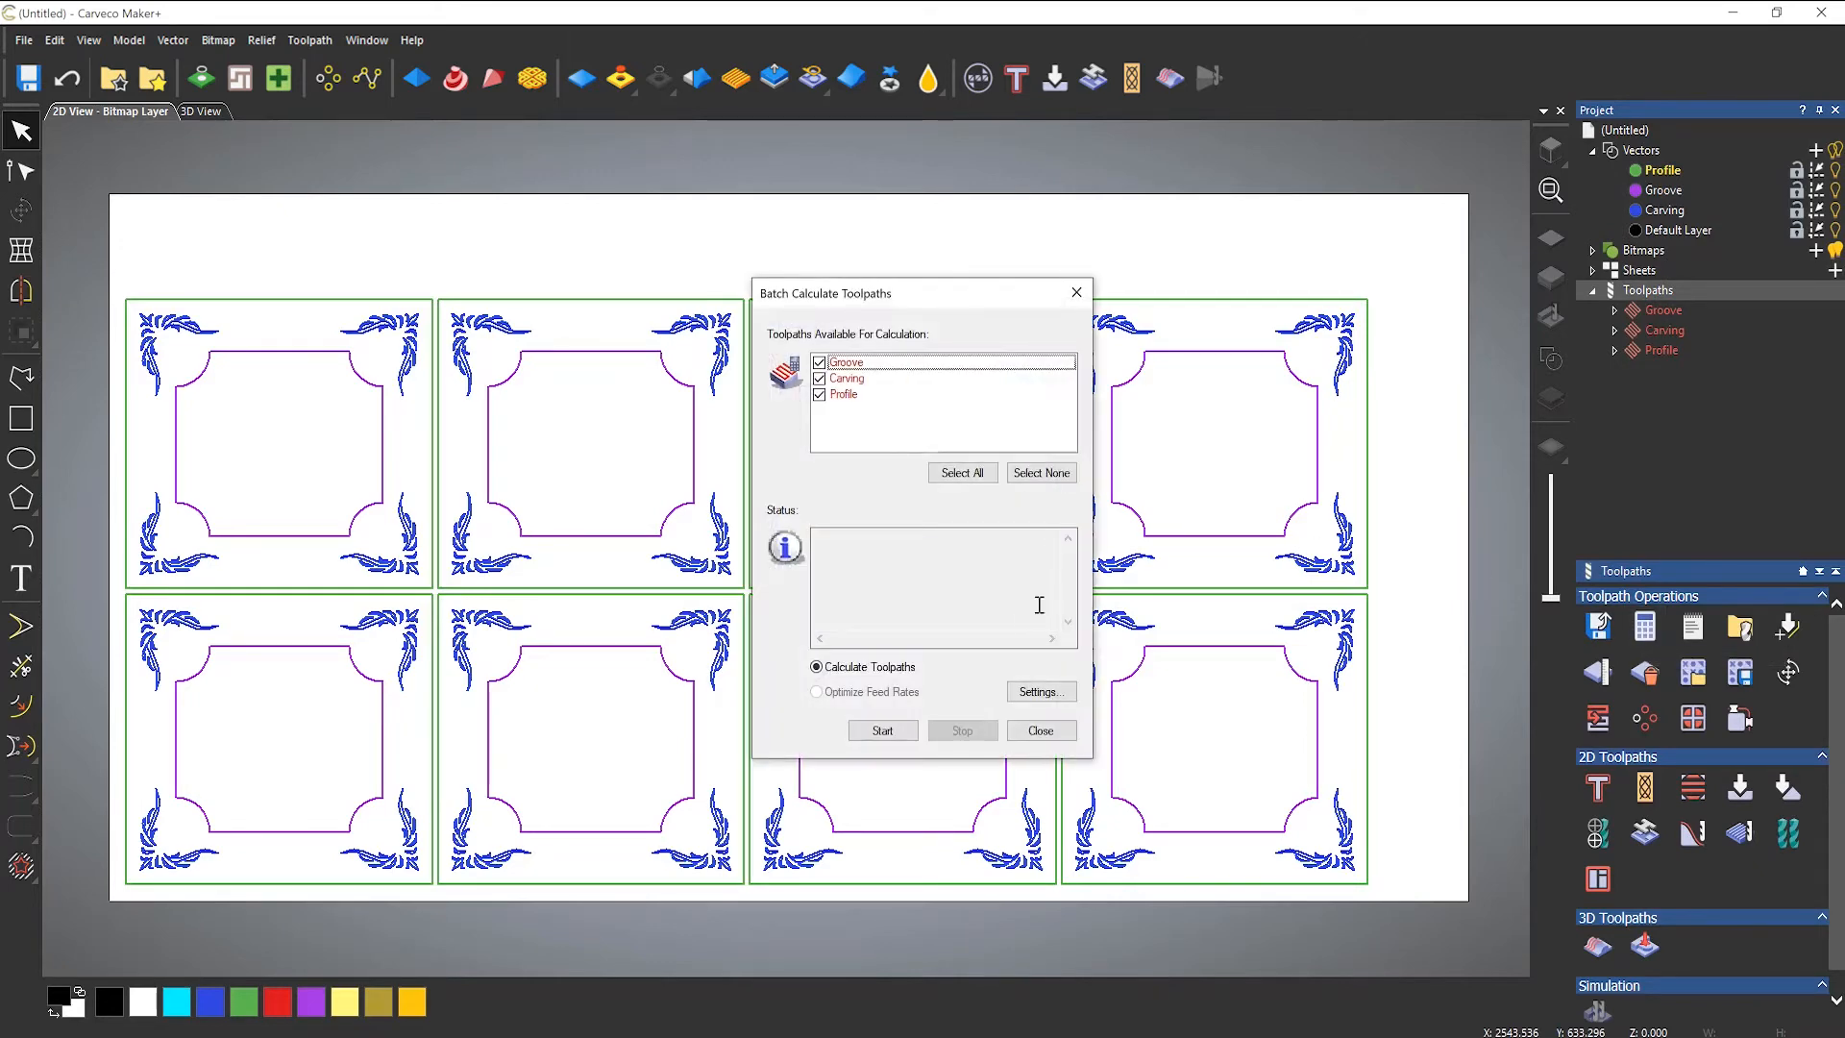
Step: Batch-calculate all three listed toolpaths and close the batch window
left_click(882, 731)
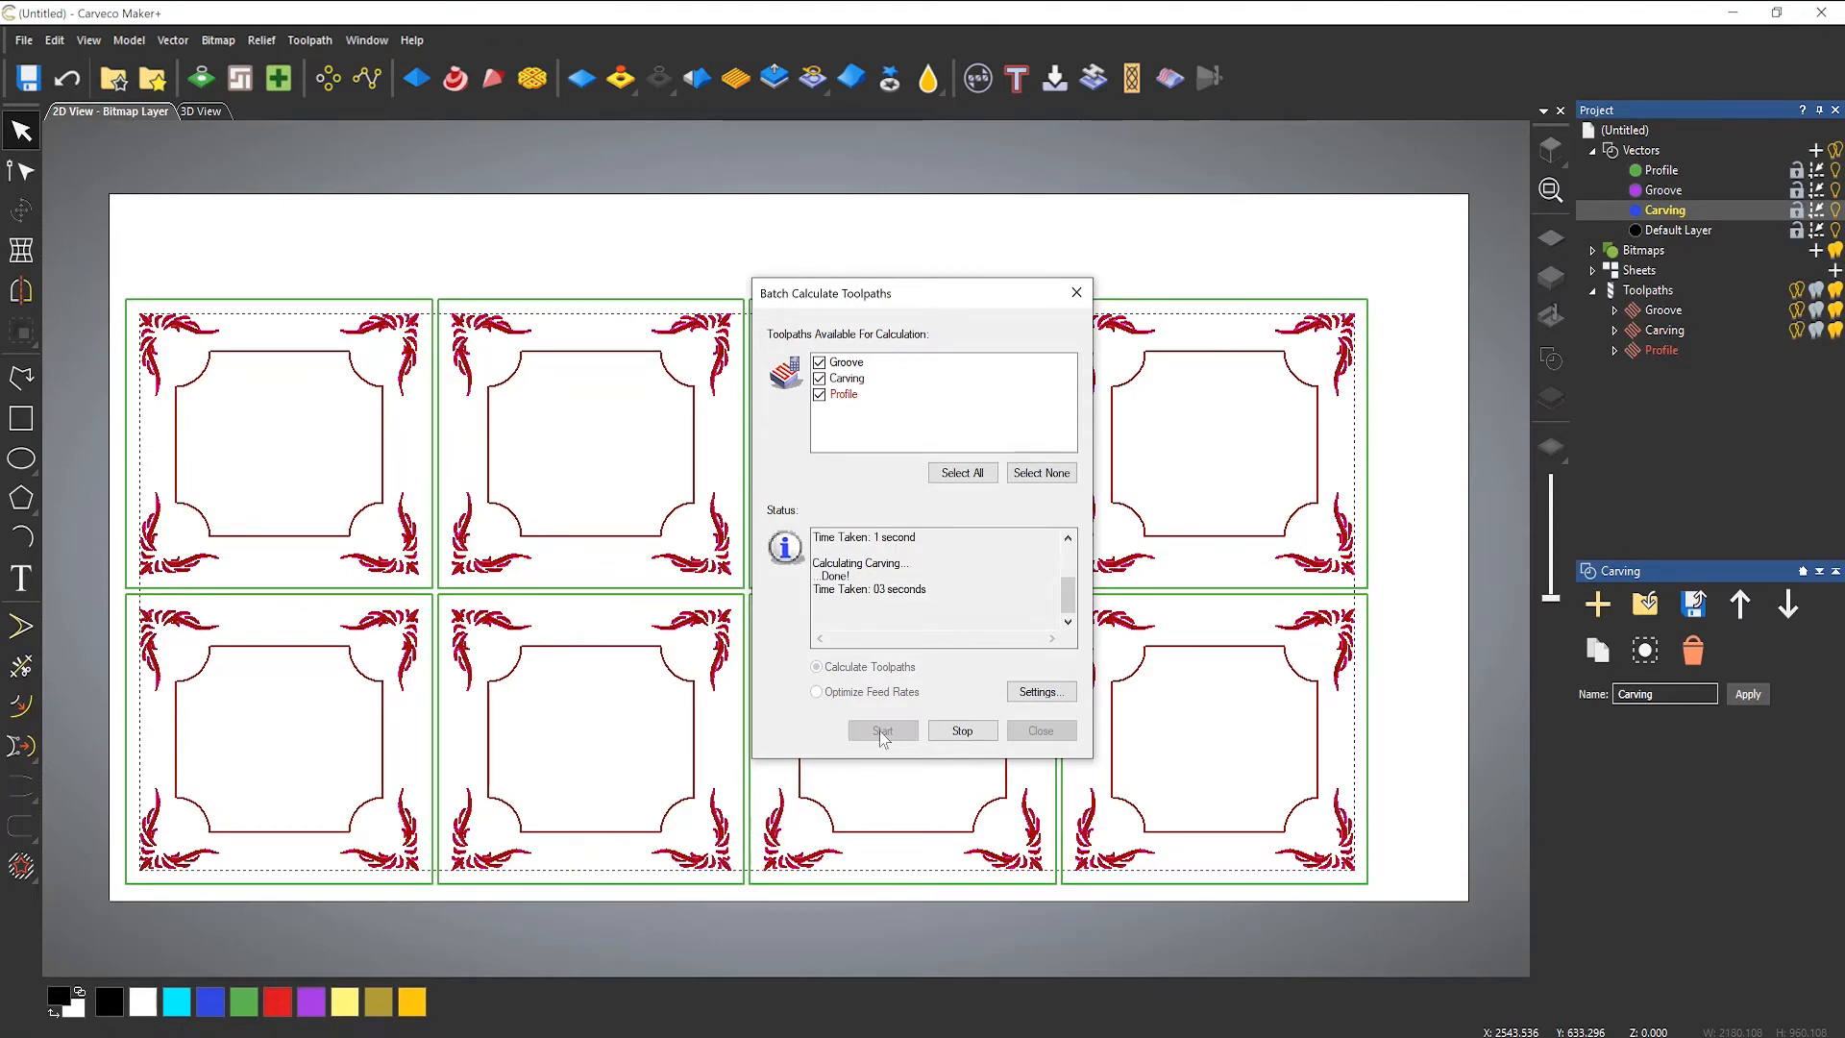
left_click(882, 730)
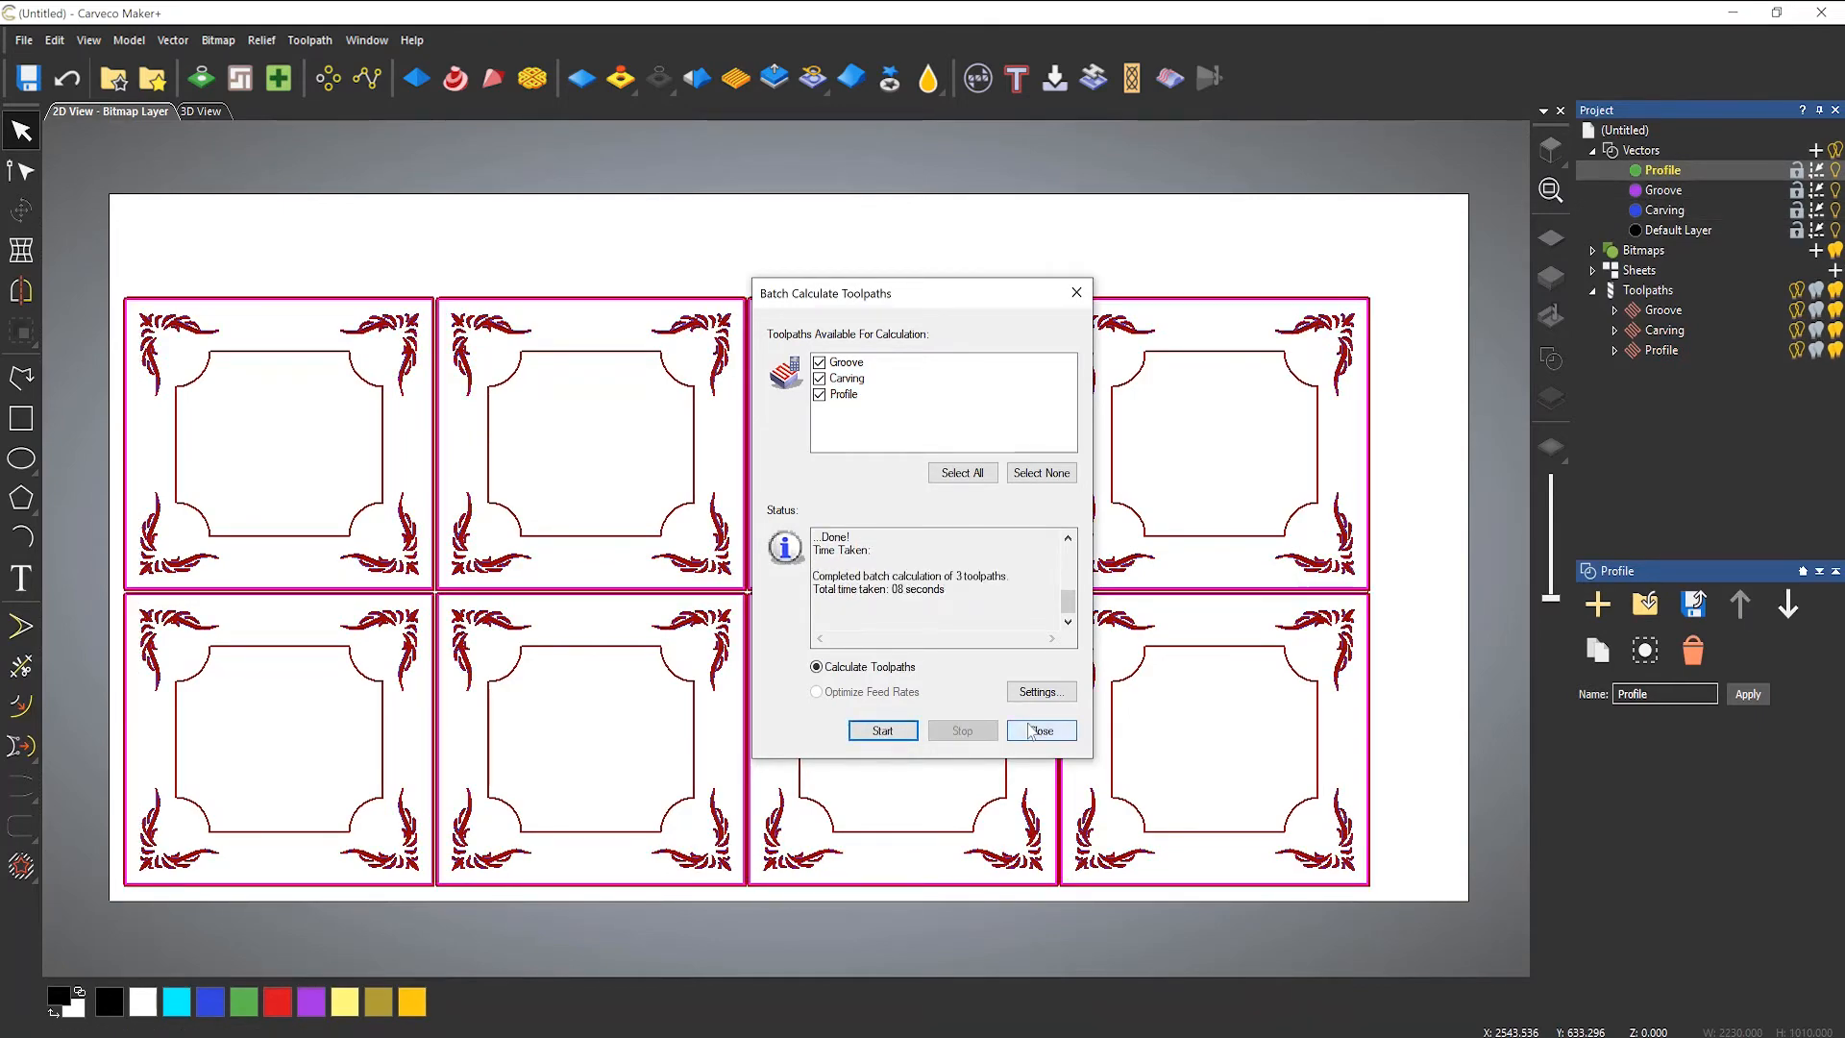
left_click(1040, 731)
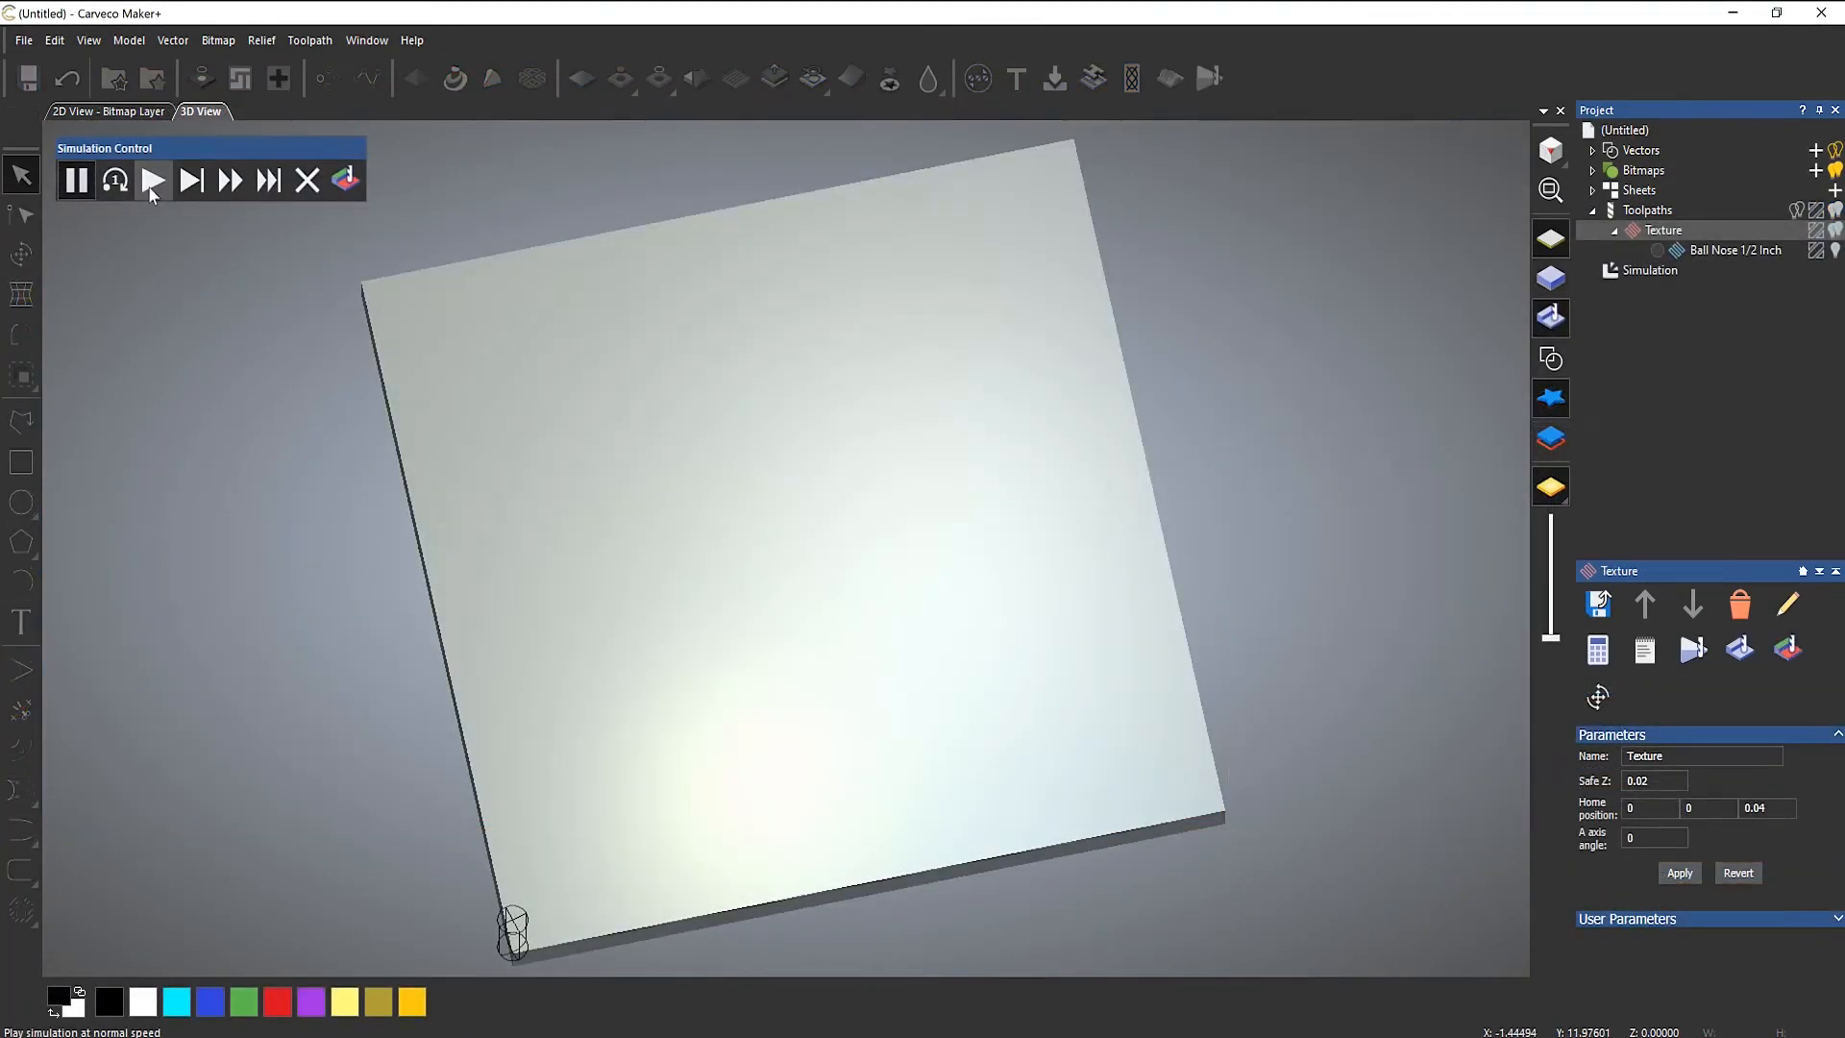
Step: Play the Texture toolpath simulation carving the wave pattern with the Ball Nose 1/2 Inch tool
left_click(152, 181)
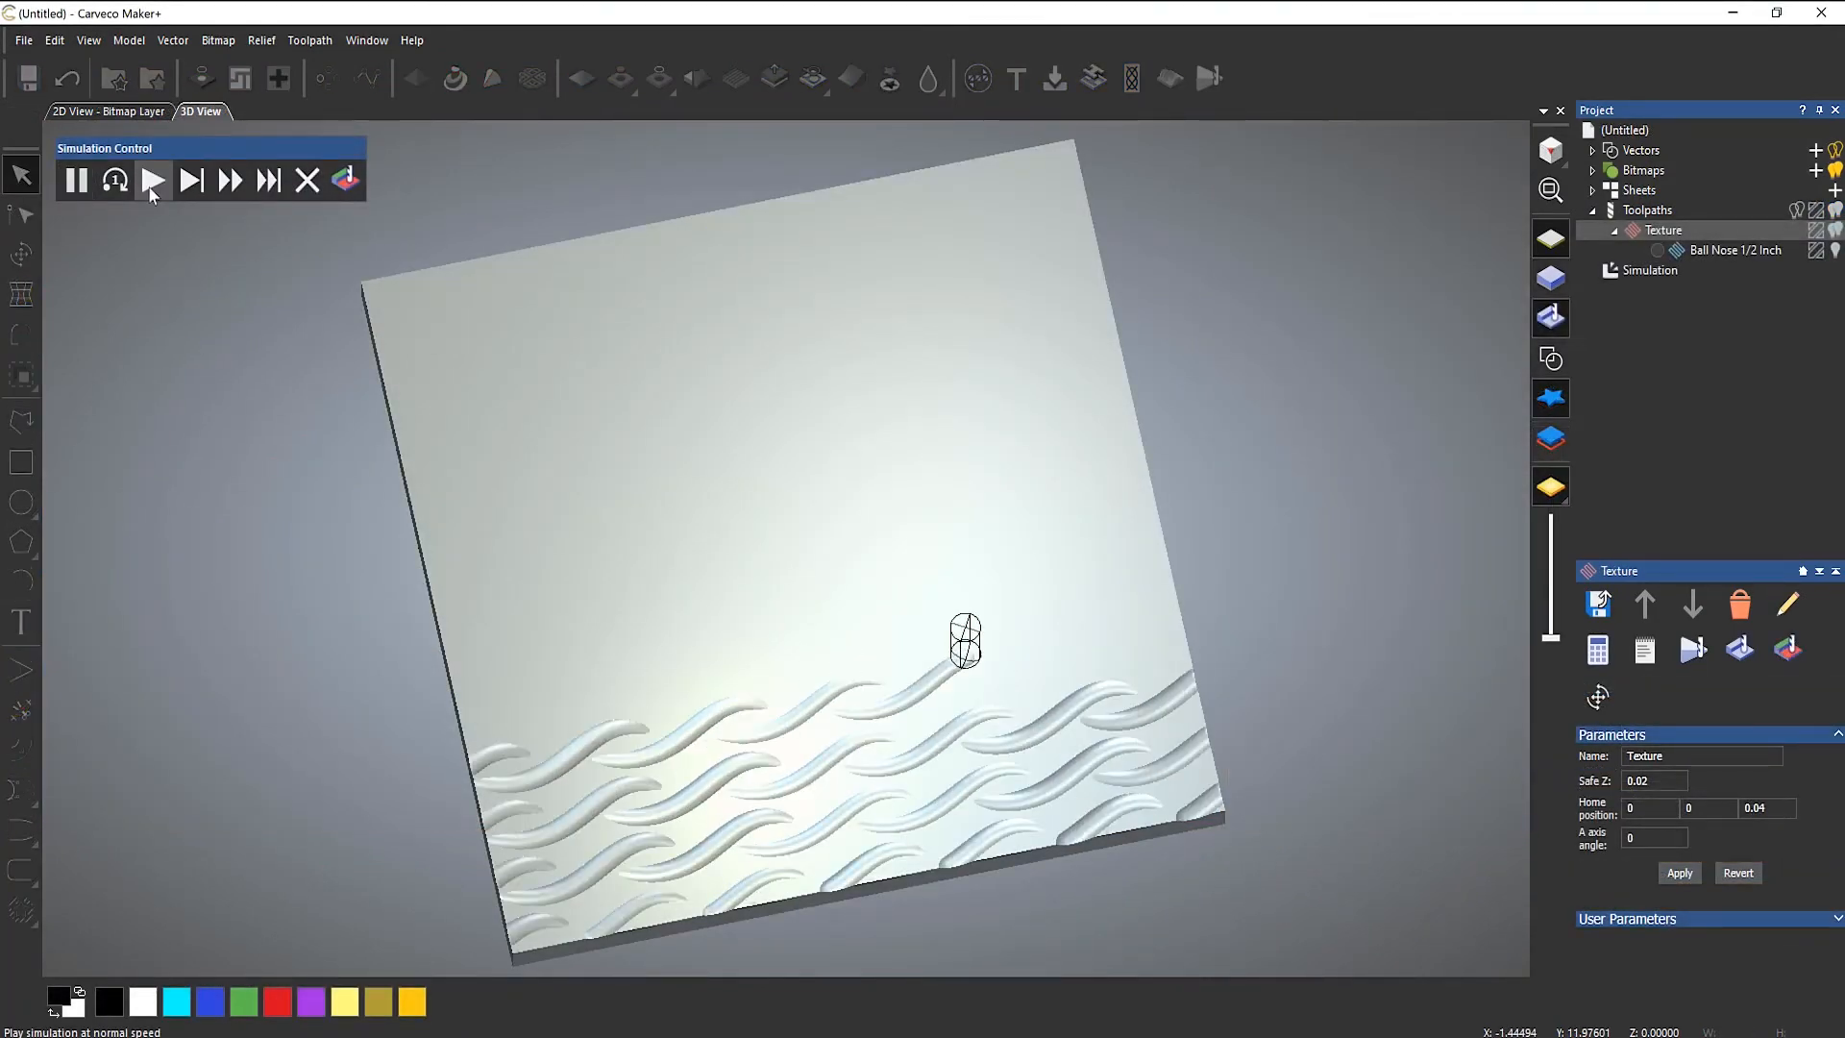
left_click(153, 181)
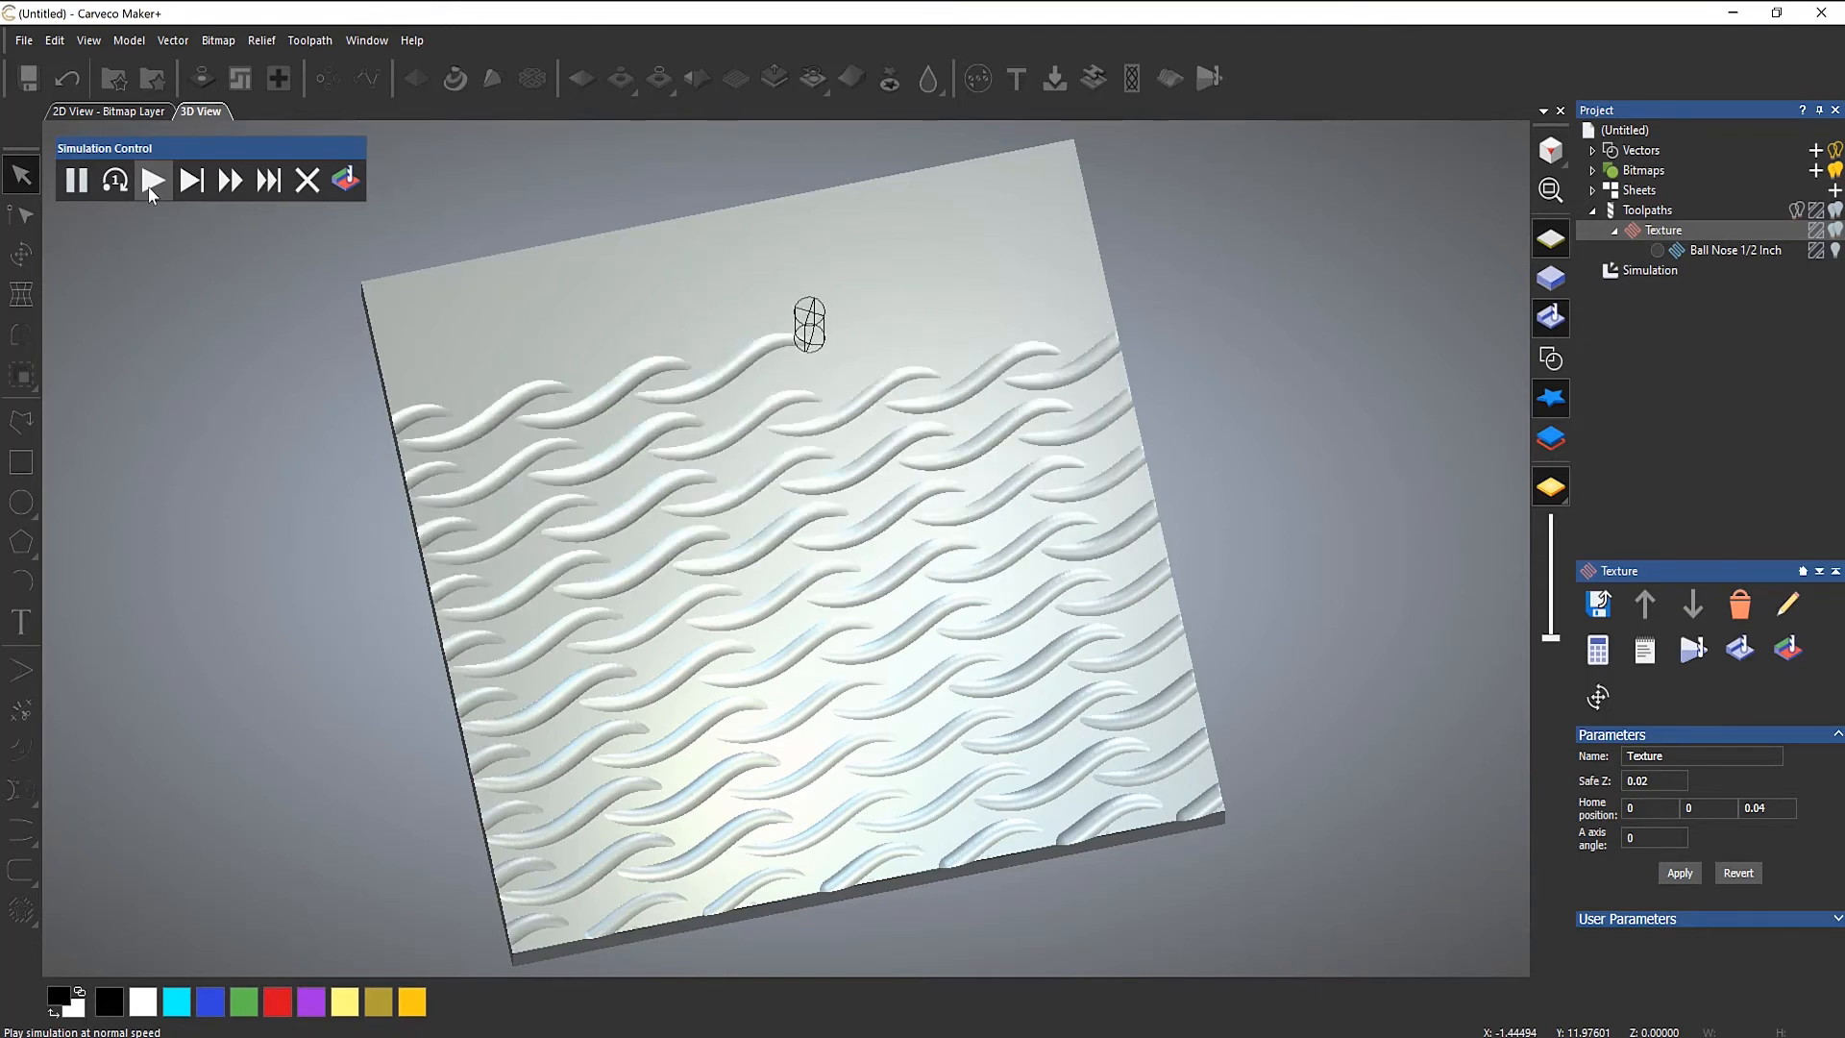
left_click(152, 181)
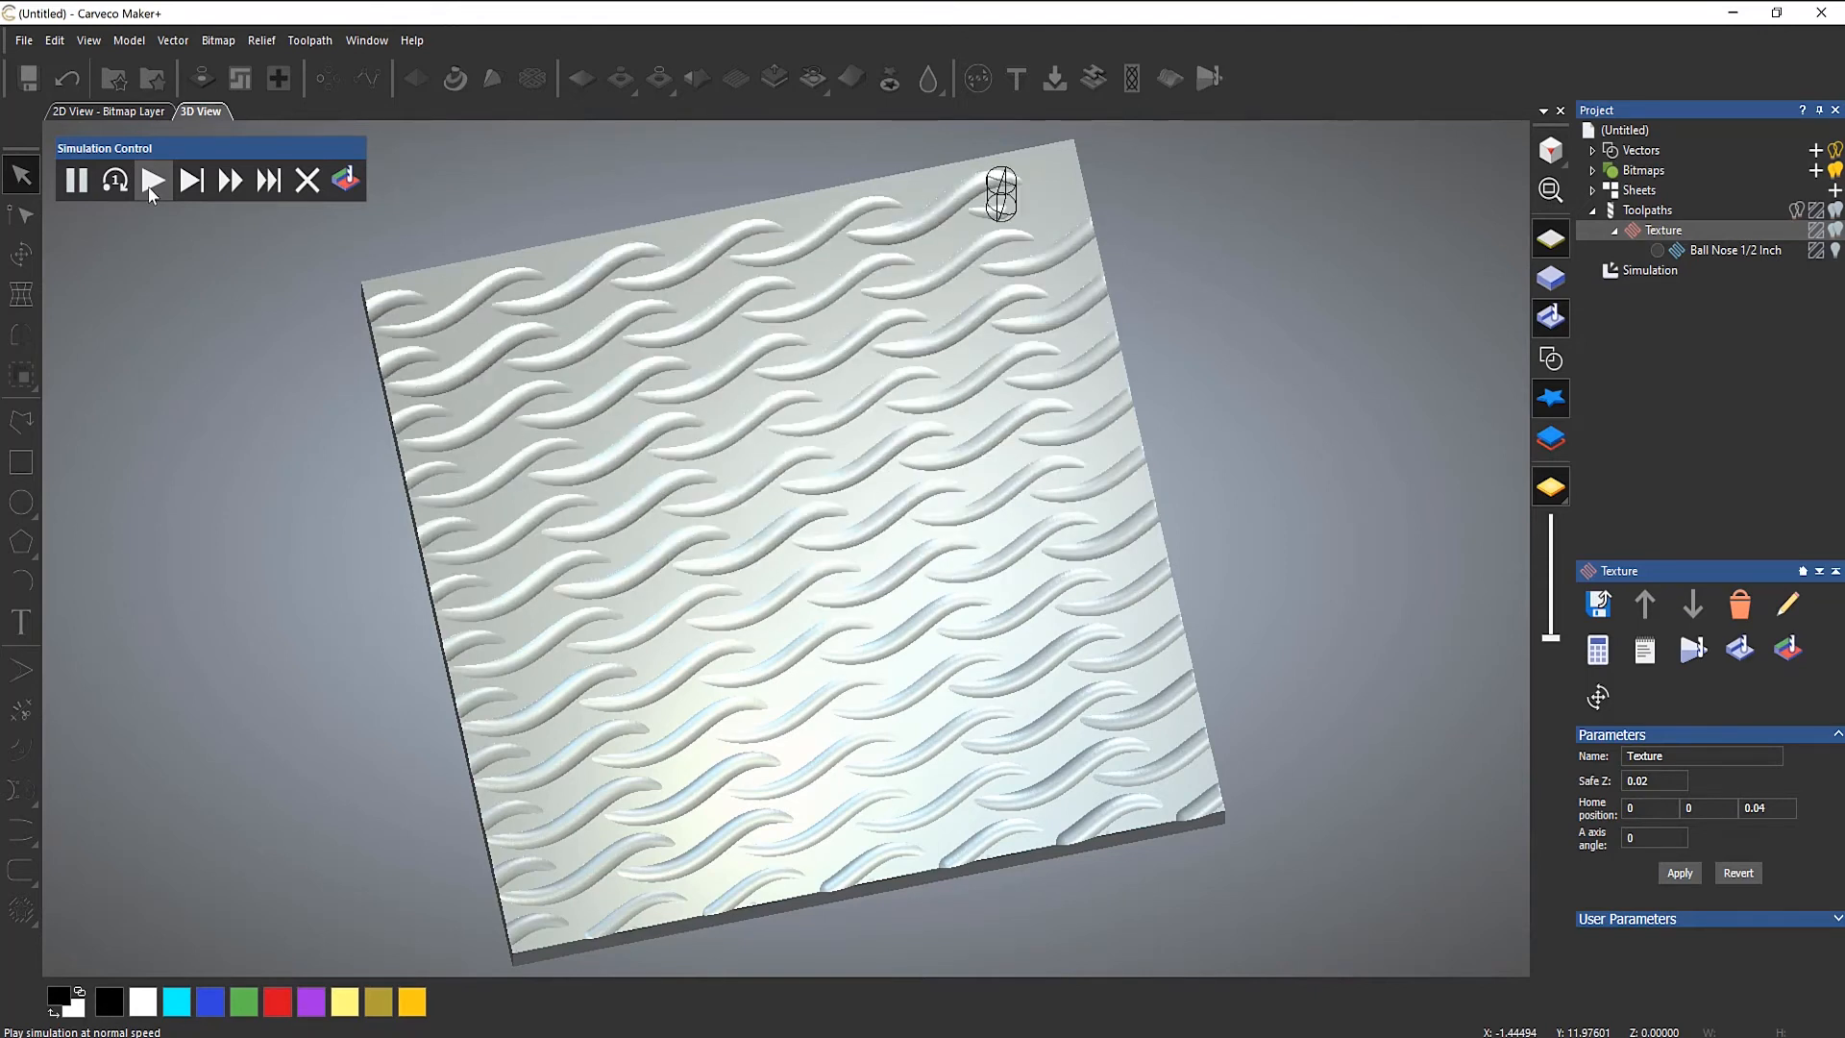